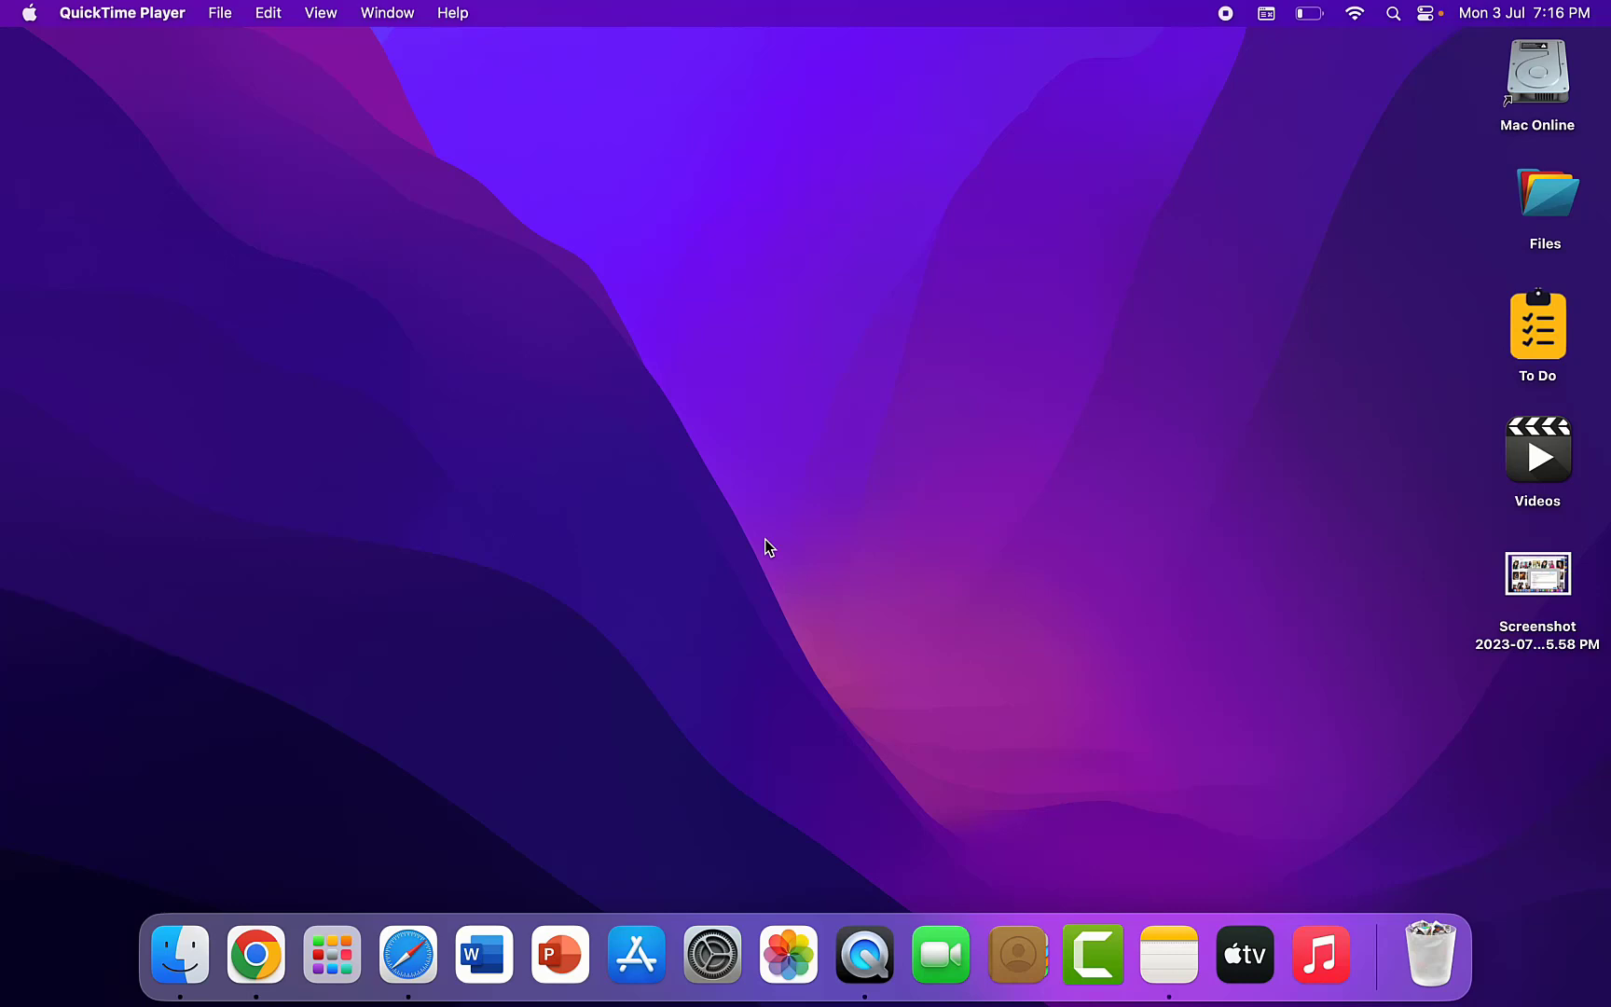
mouse_move(629, 604)
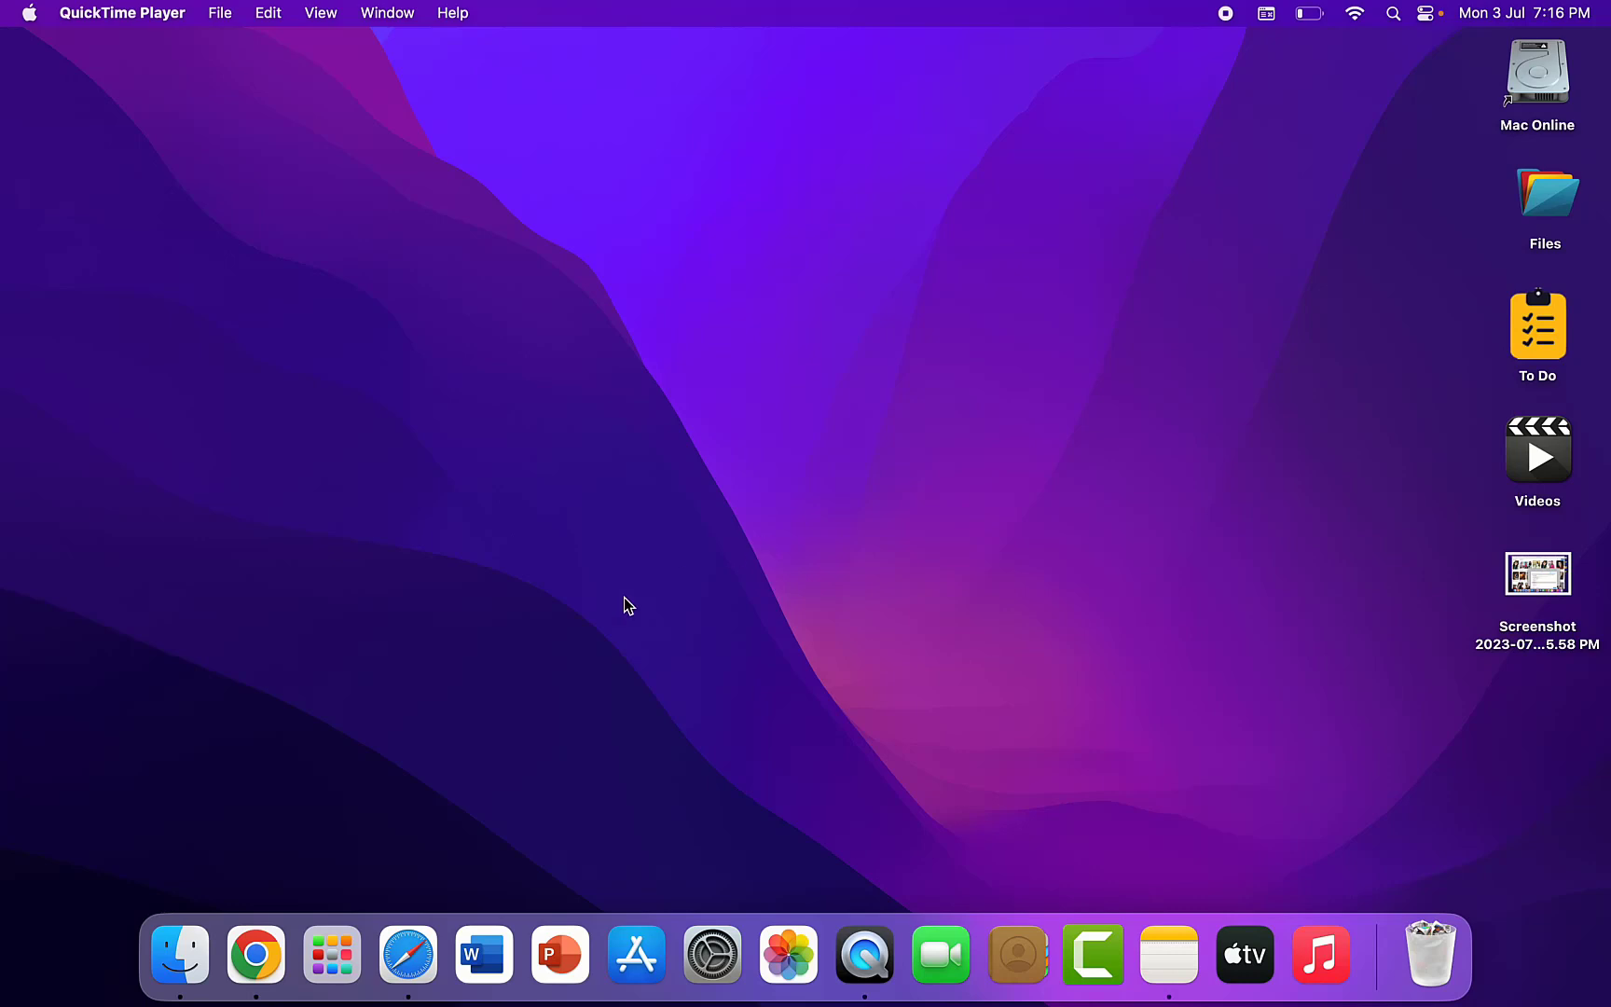
mouse_move(451, 723)
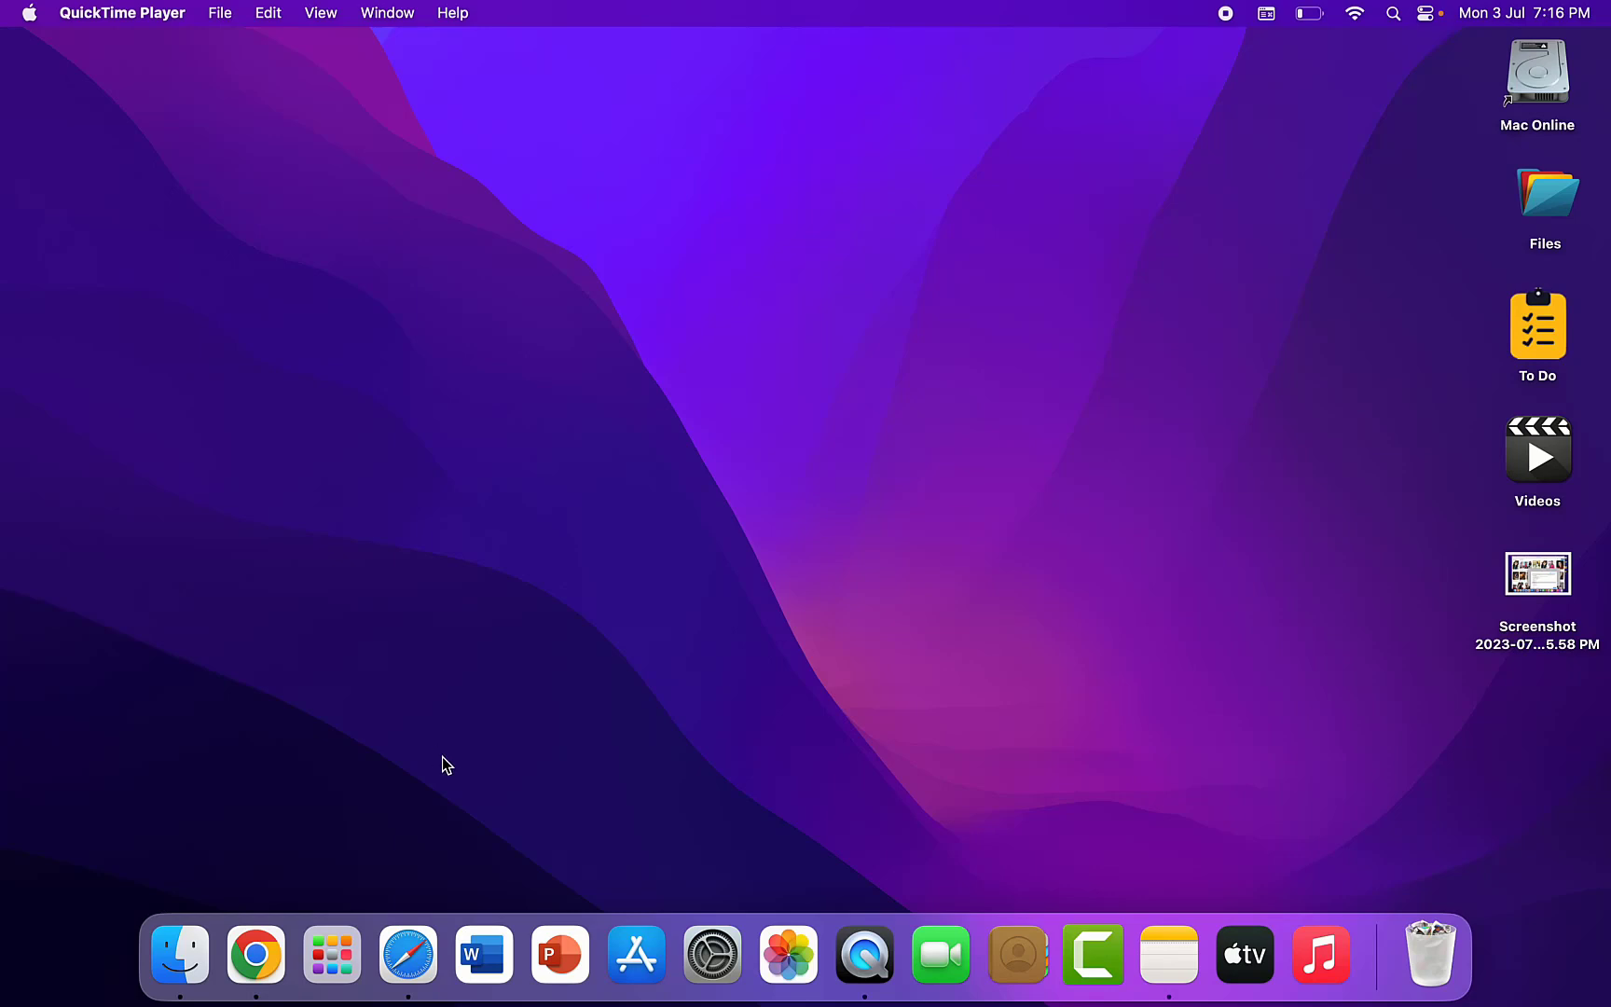
mouse_move(425, 789)
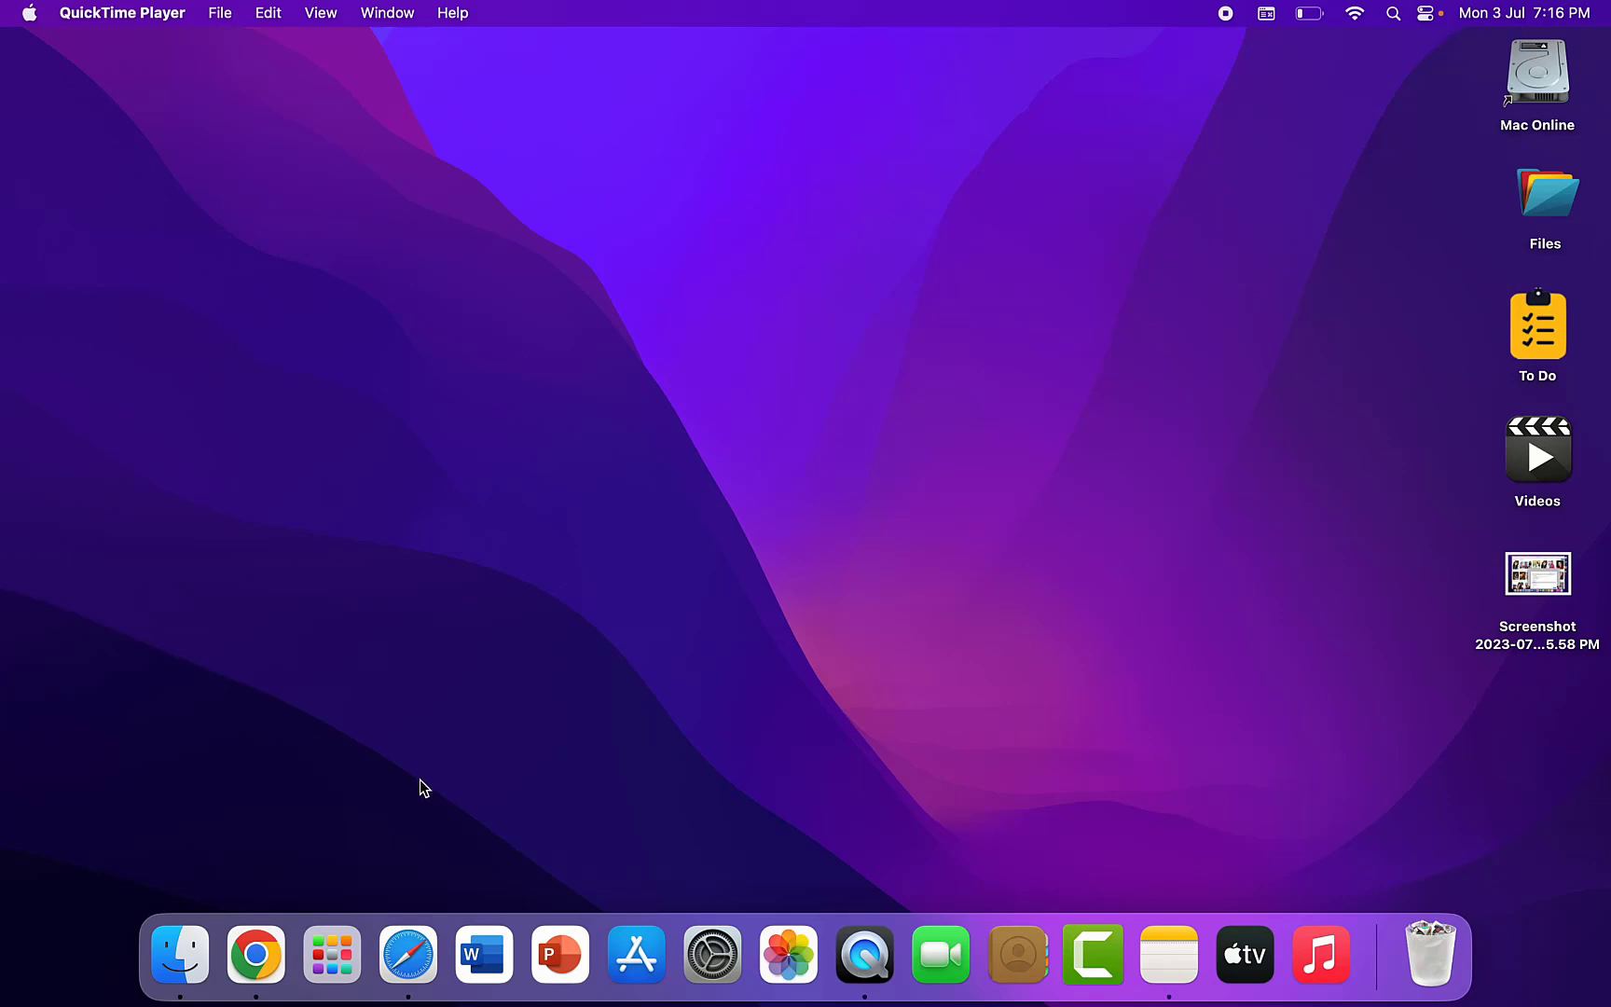
Step: Launch Safari and bring up its Settings window on the Privacy pane
click(406, 954)
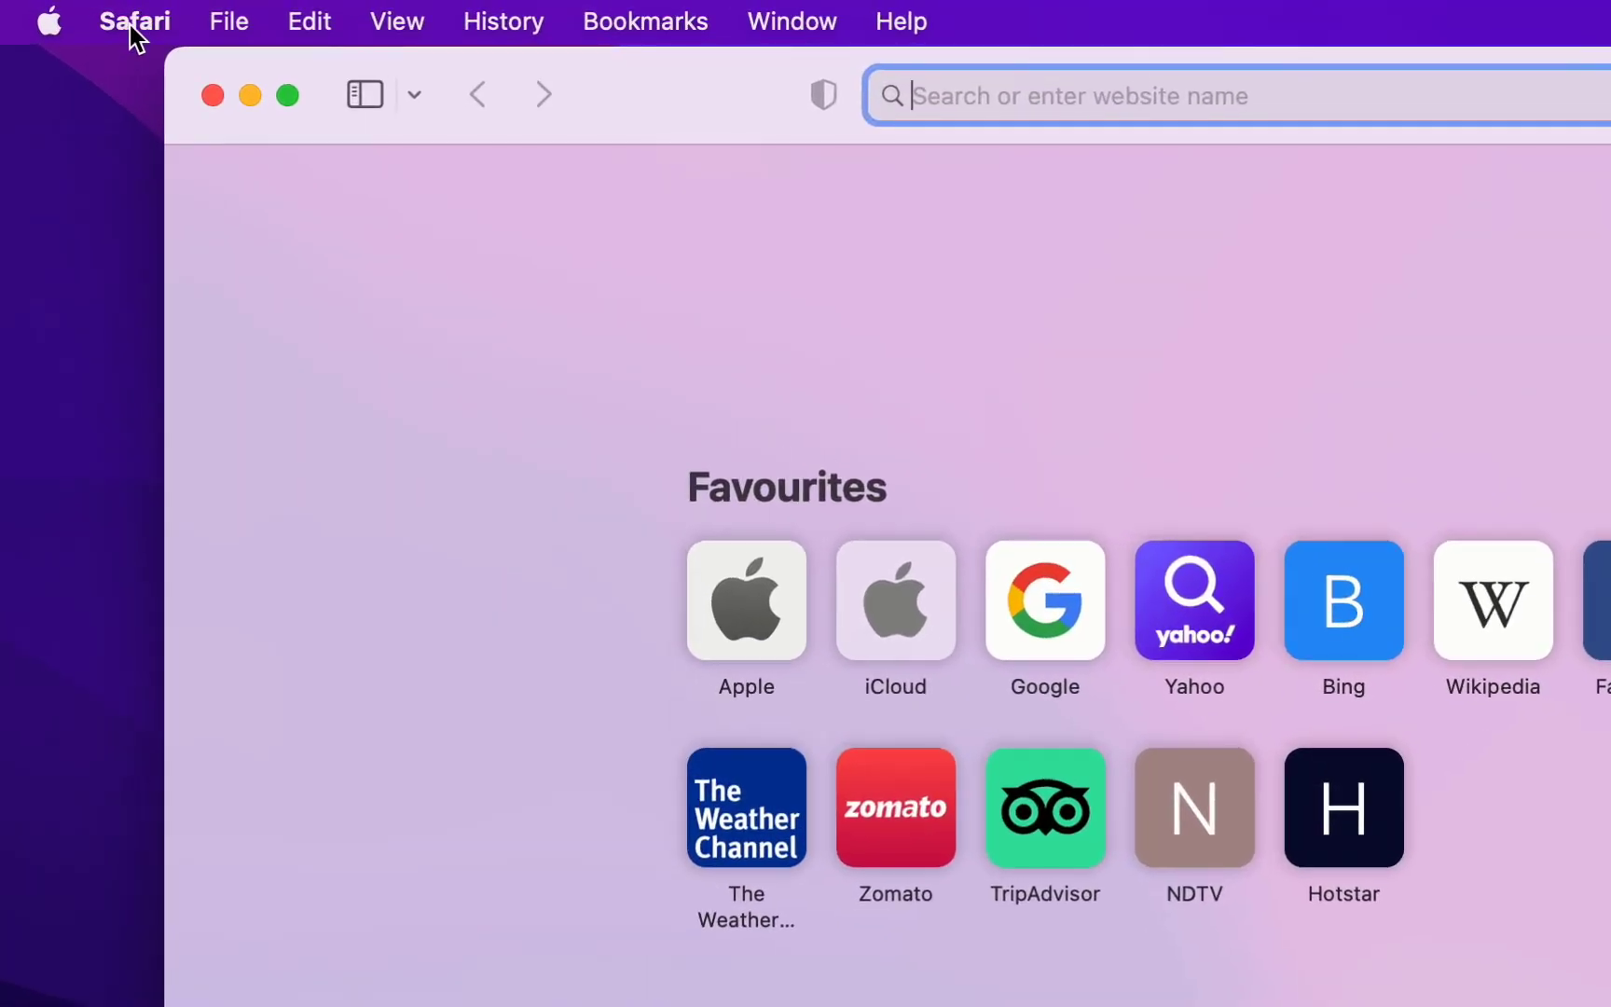
click(134, 22)
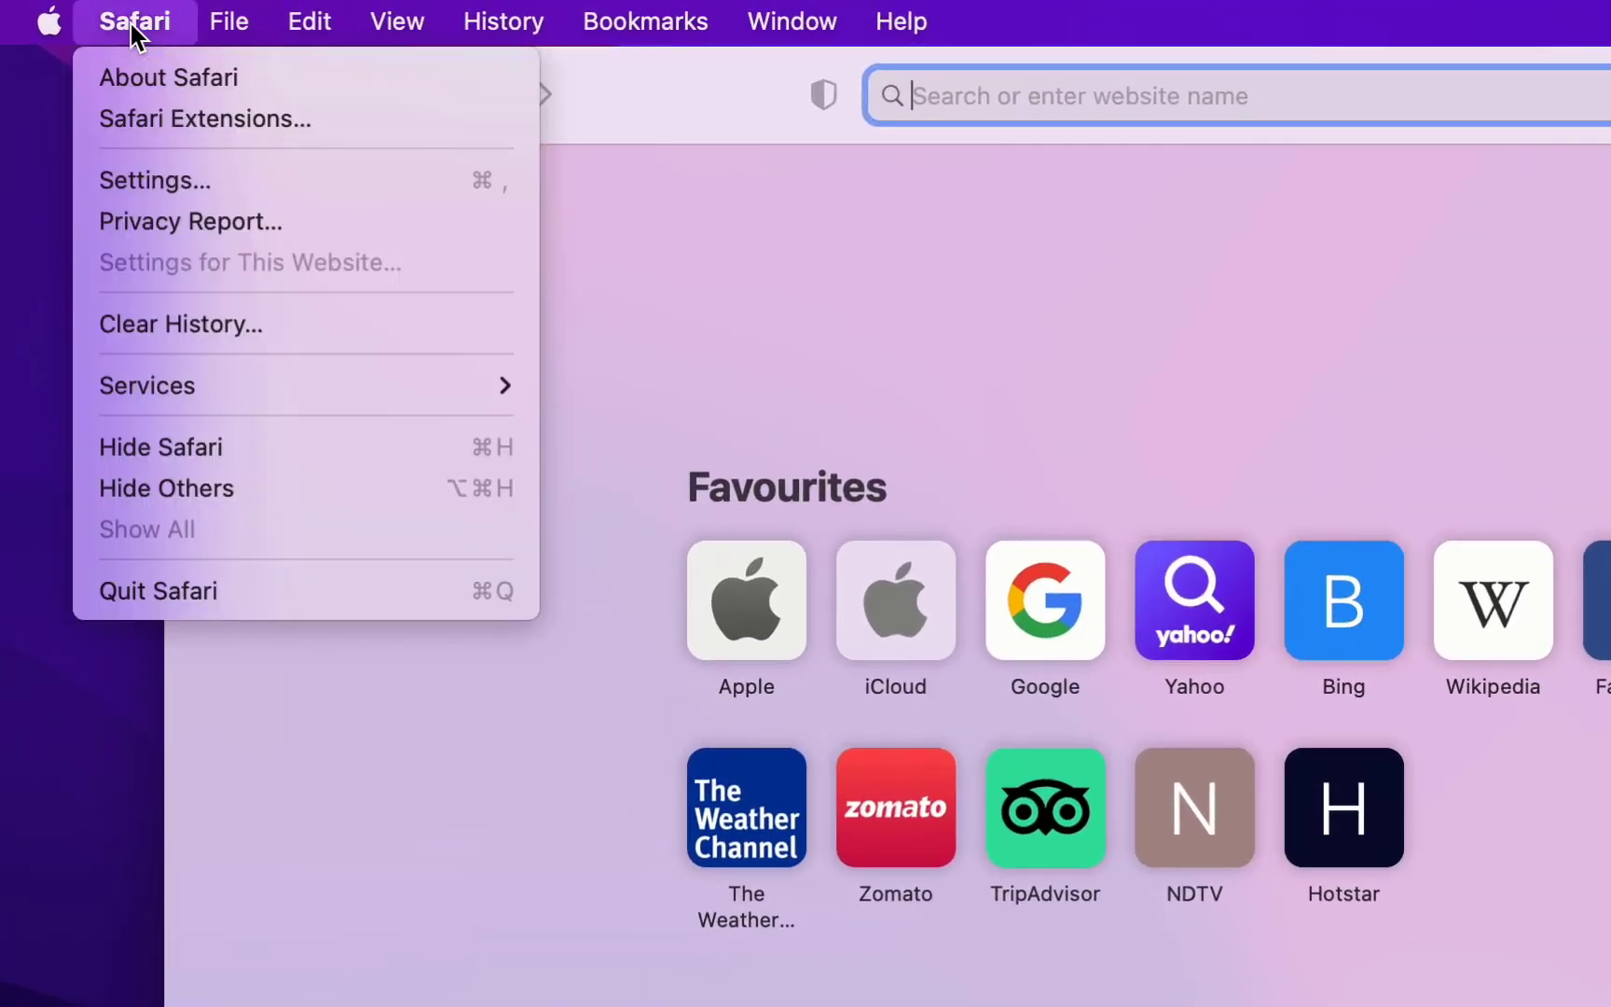
mouse_move(176, 196)
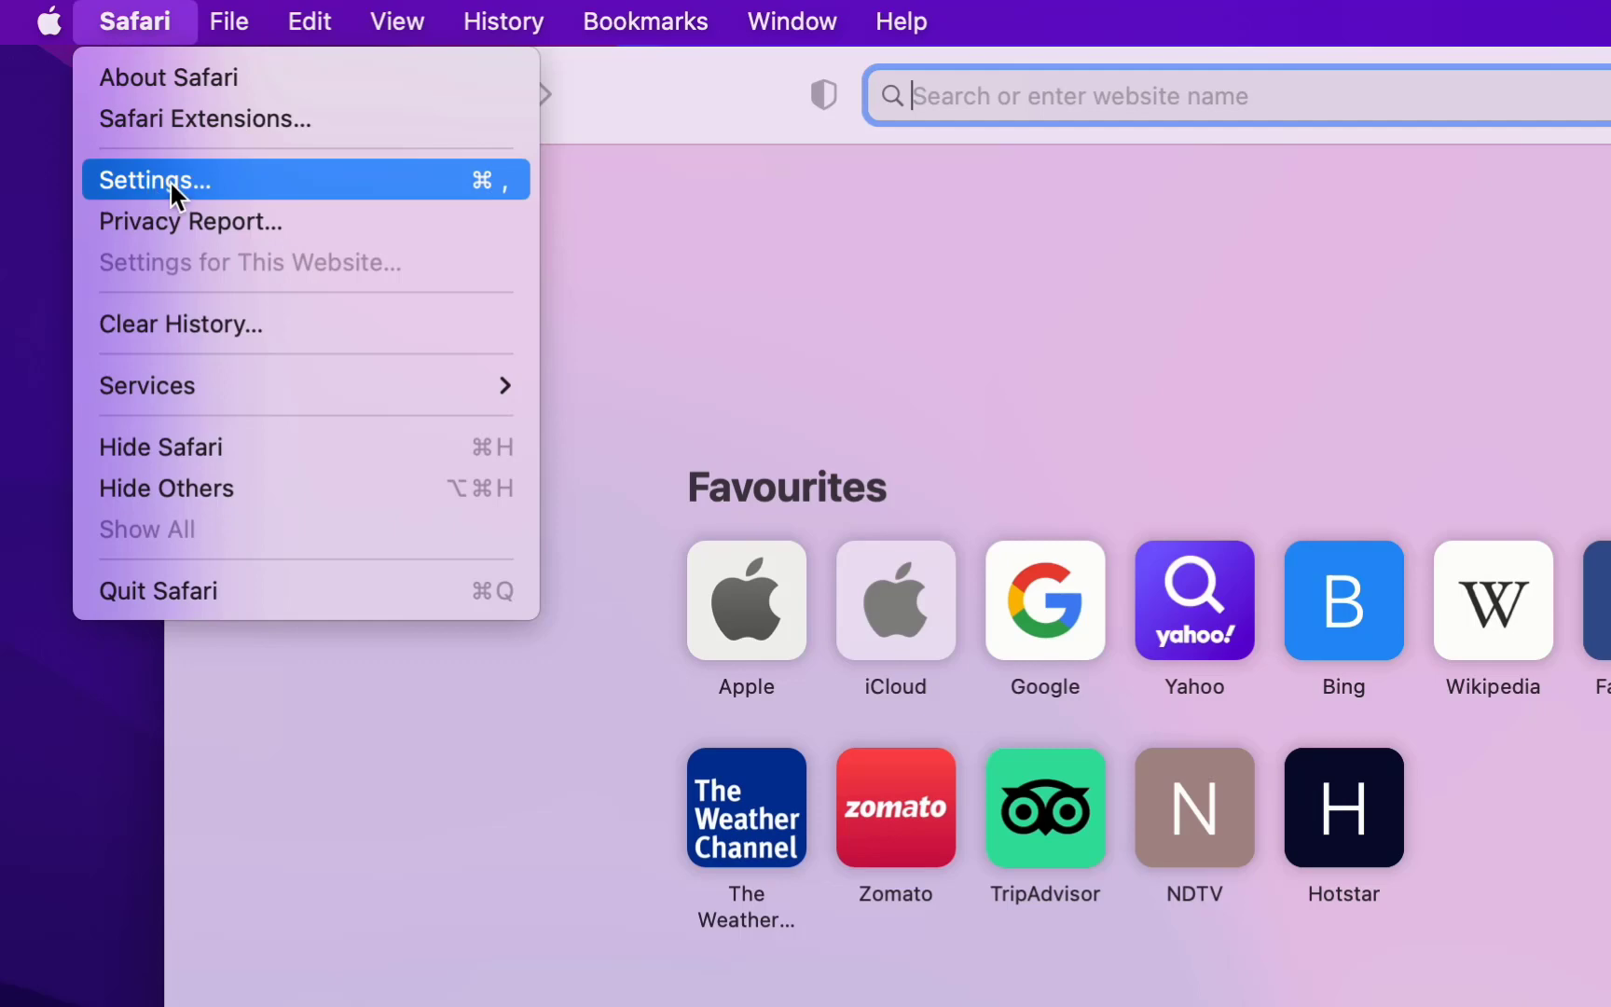
click(153, 181)
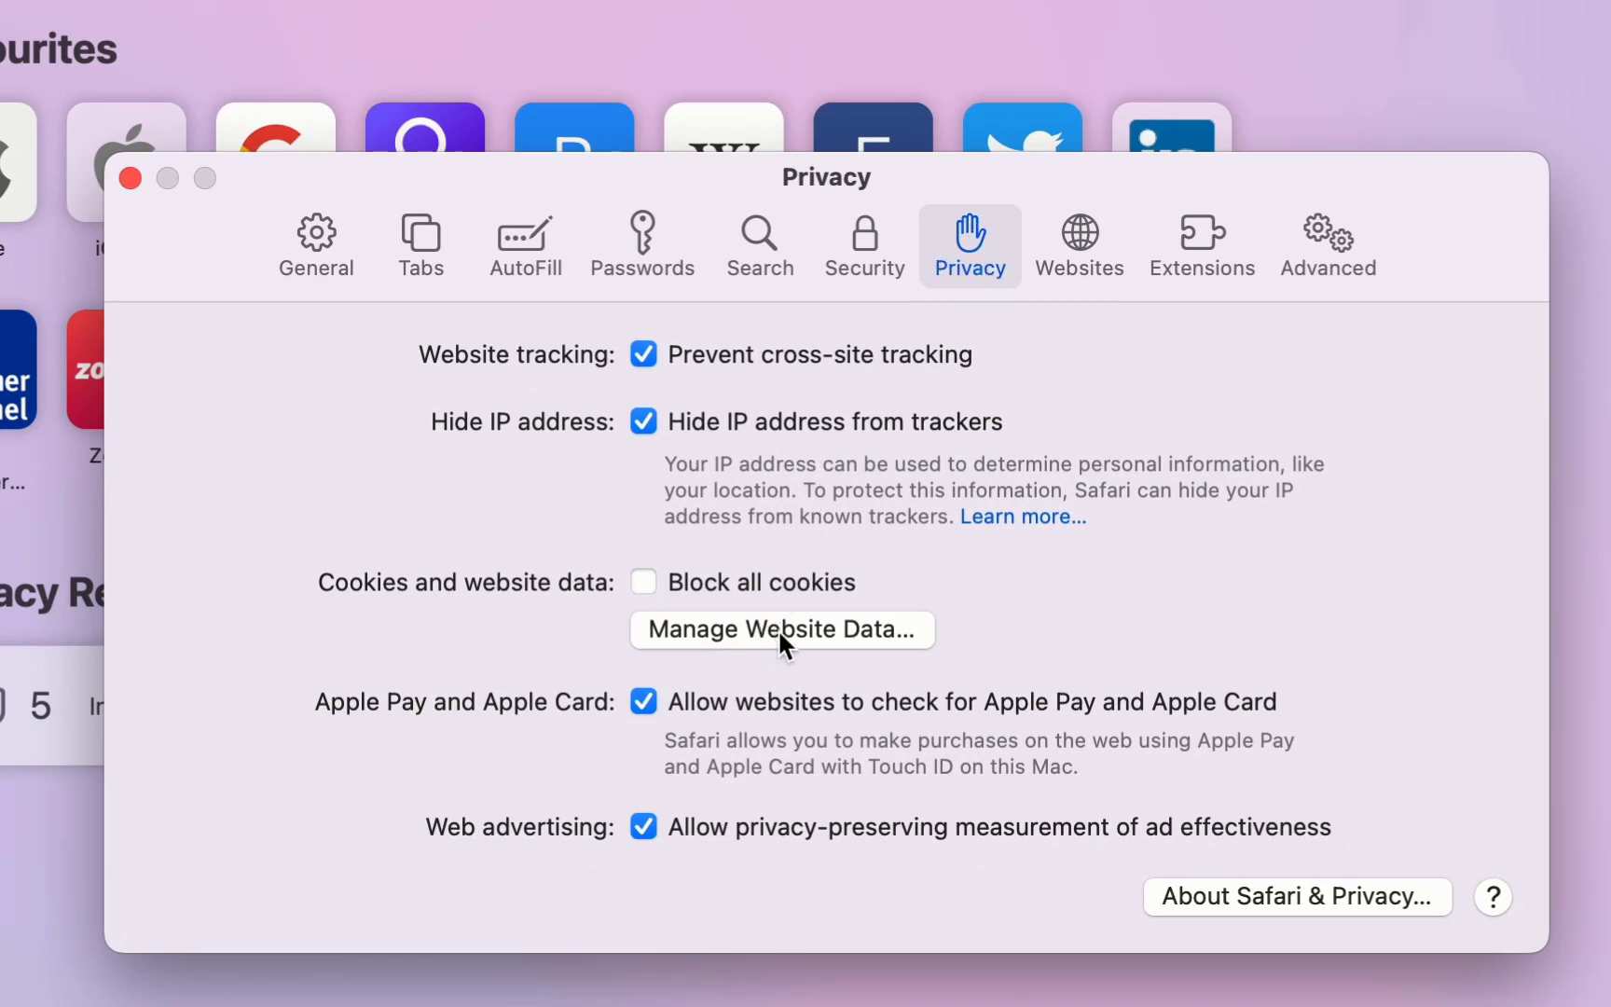
Step: Show the Manage Website Data list and scroll toward its end
click(781, 630)
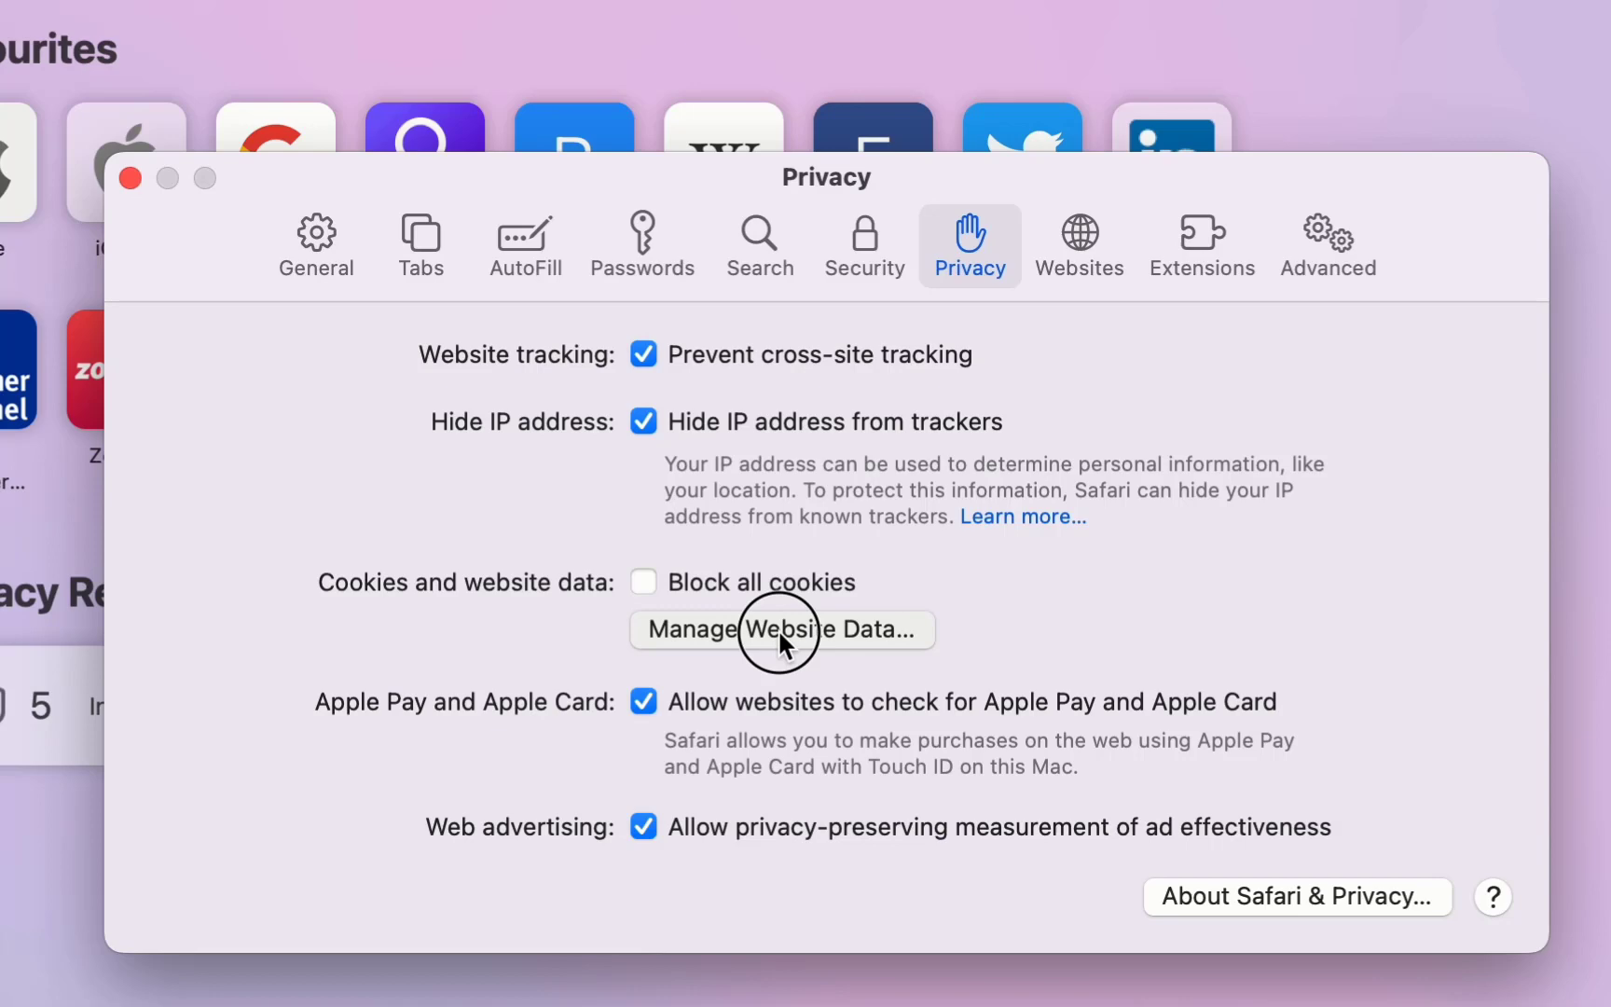
click(781, 630)
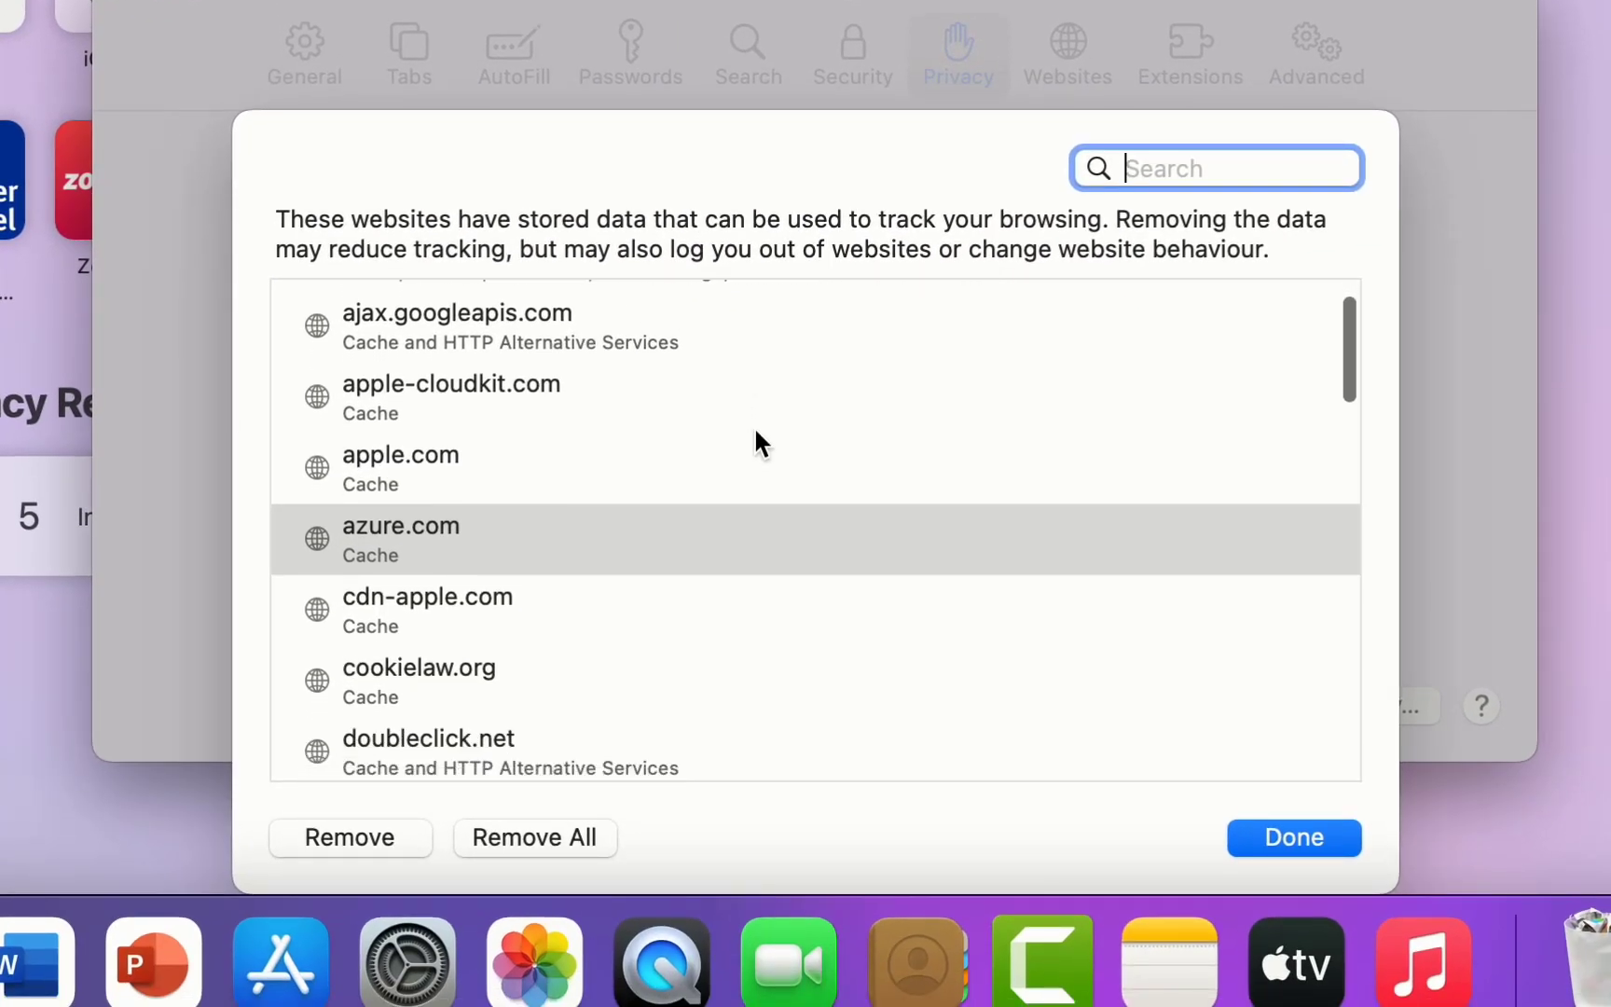
scroll(down, 3)
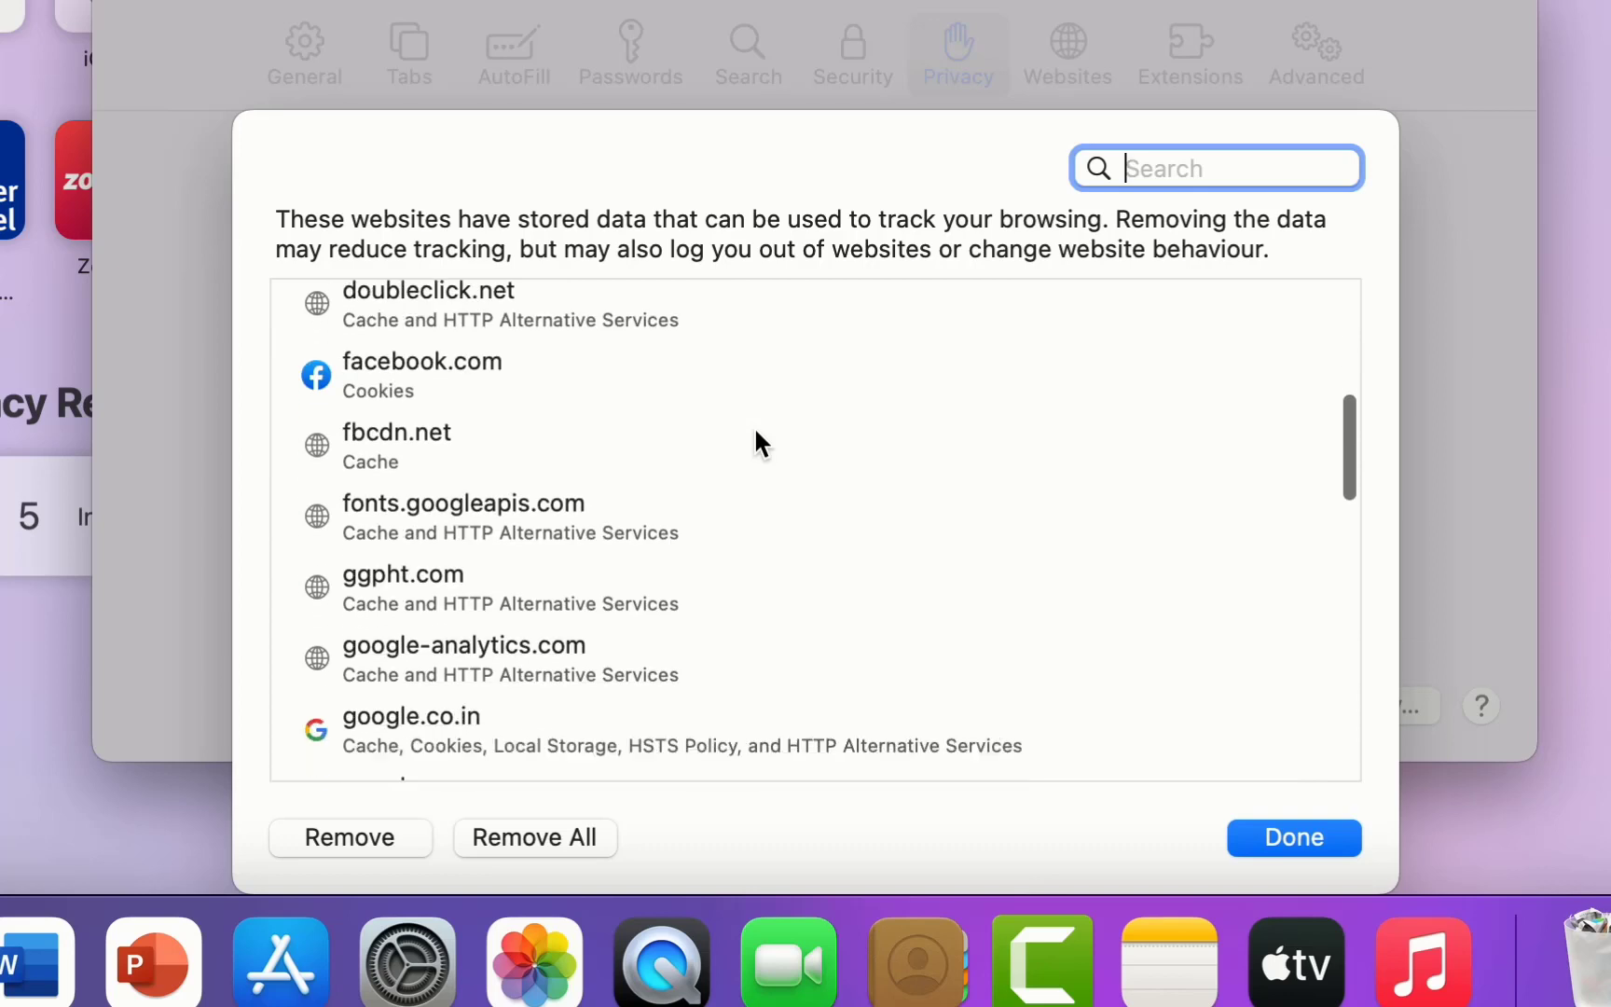
scroll(down, 3)
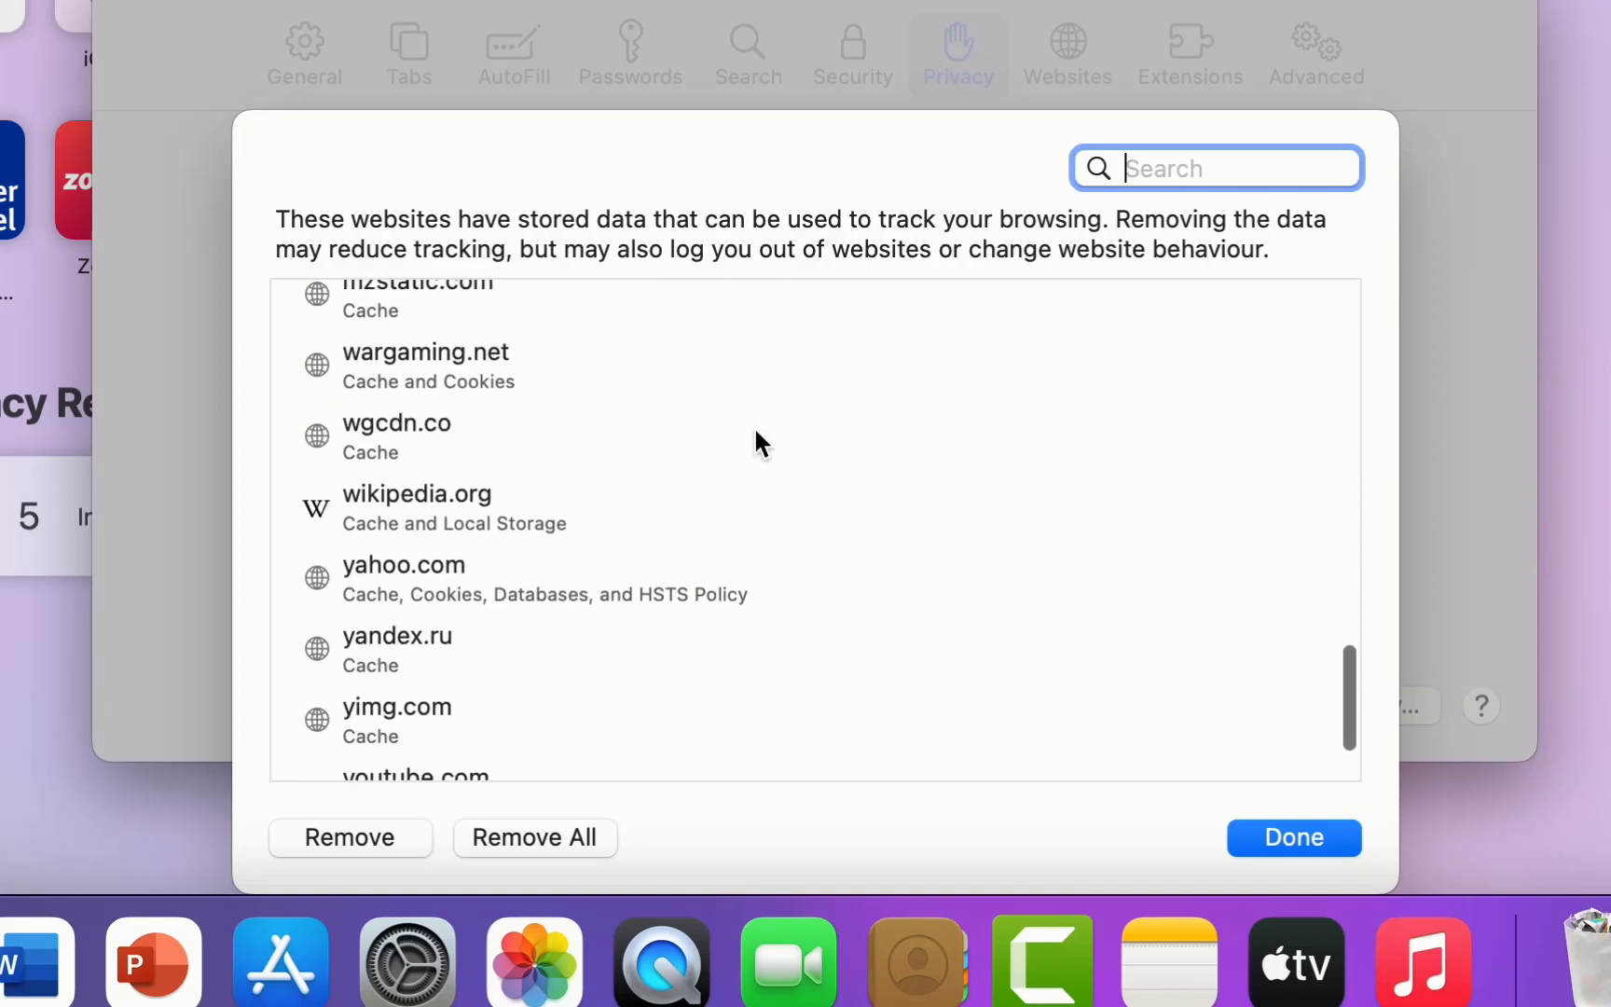
Step: Remove the stored data entries for wgcdn.co and jnn-pa.googleapis.com individually
click(435, 438)
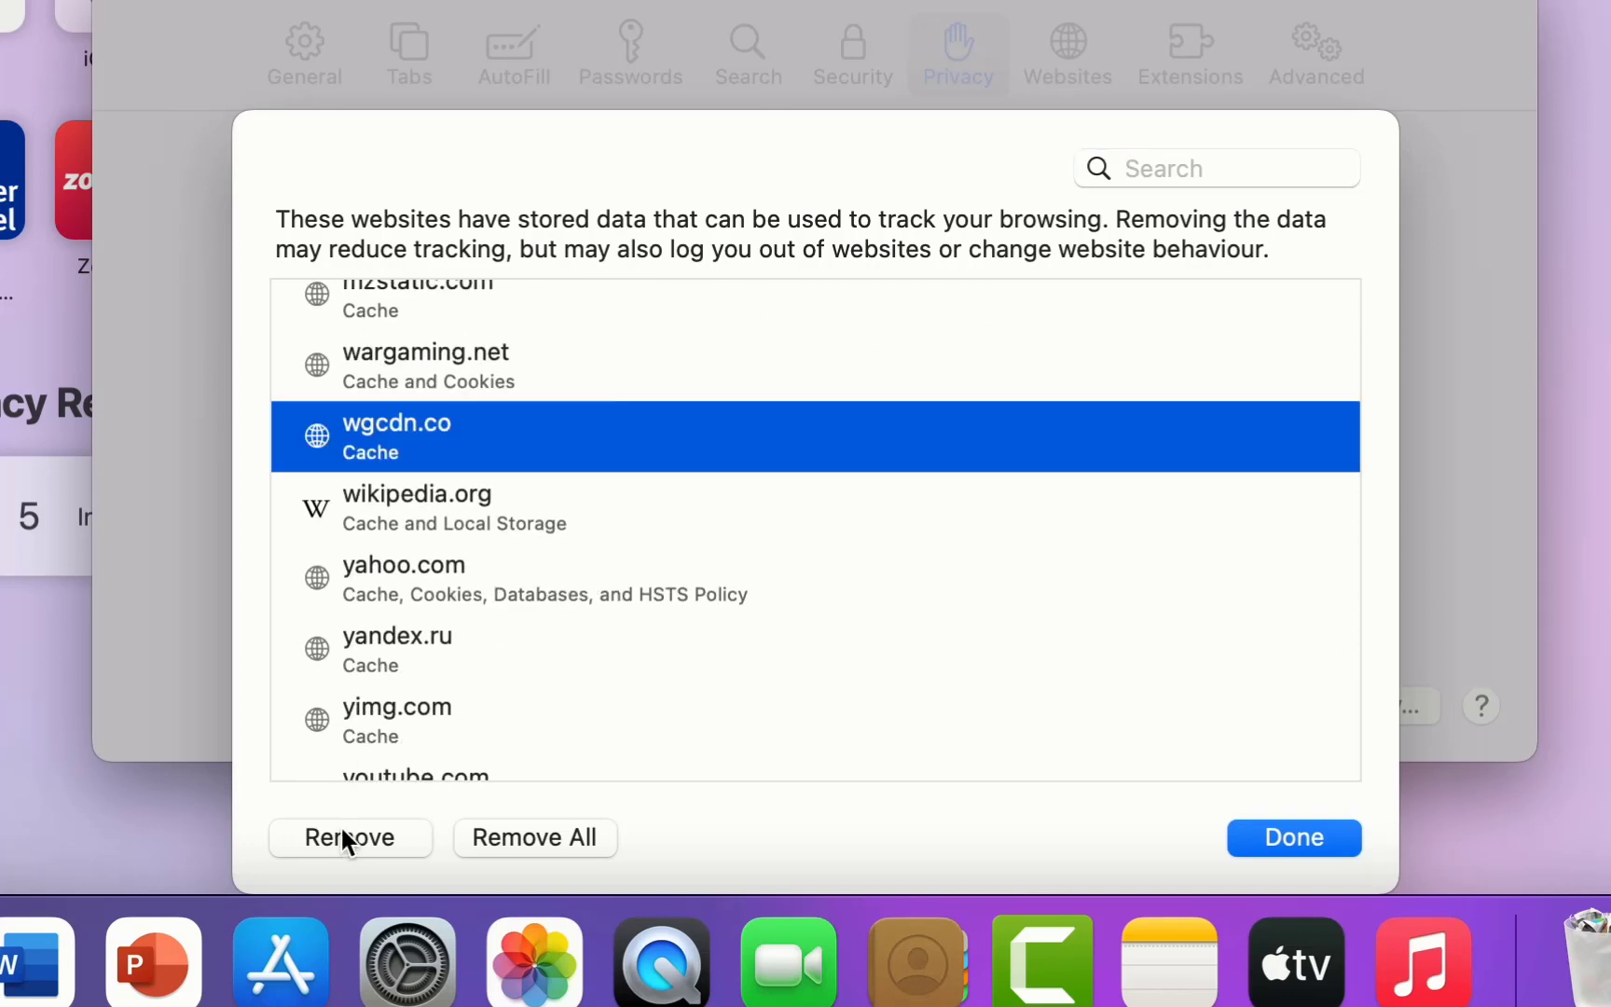
click(351, 837)
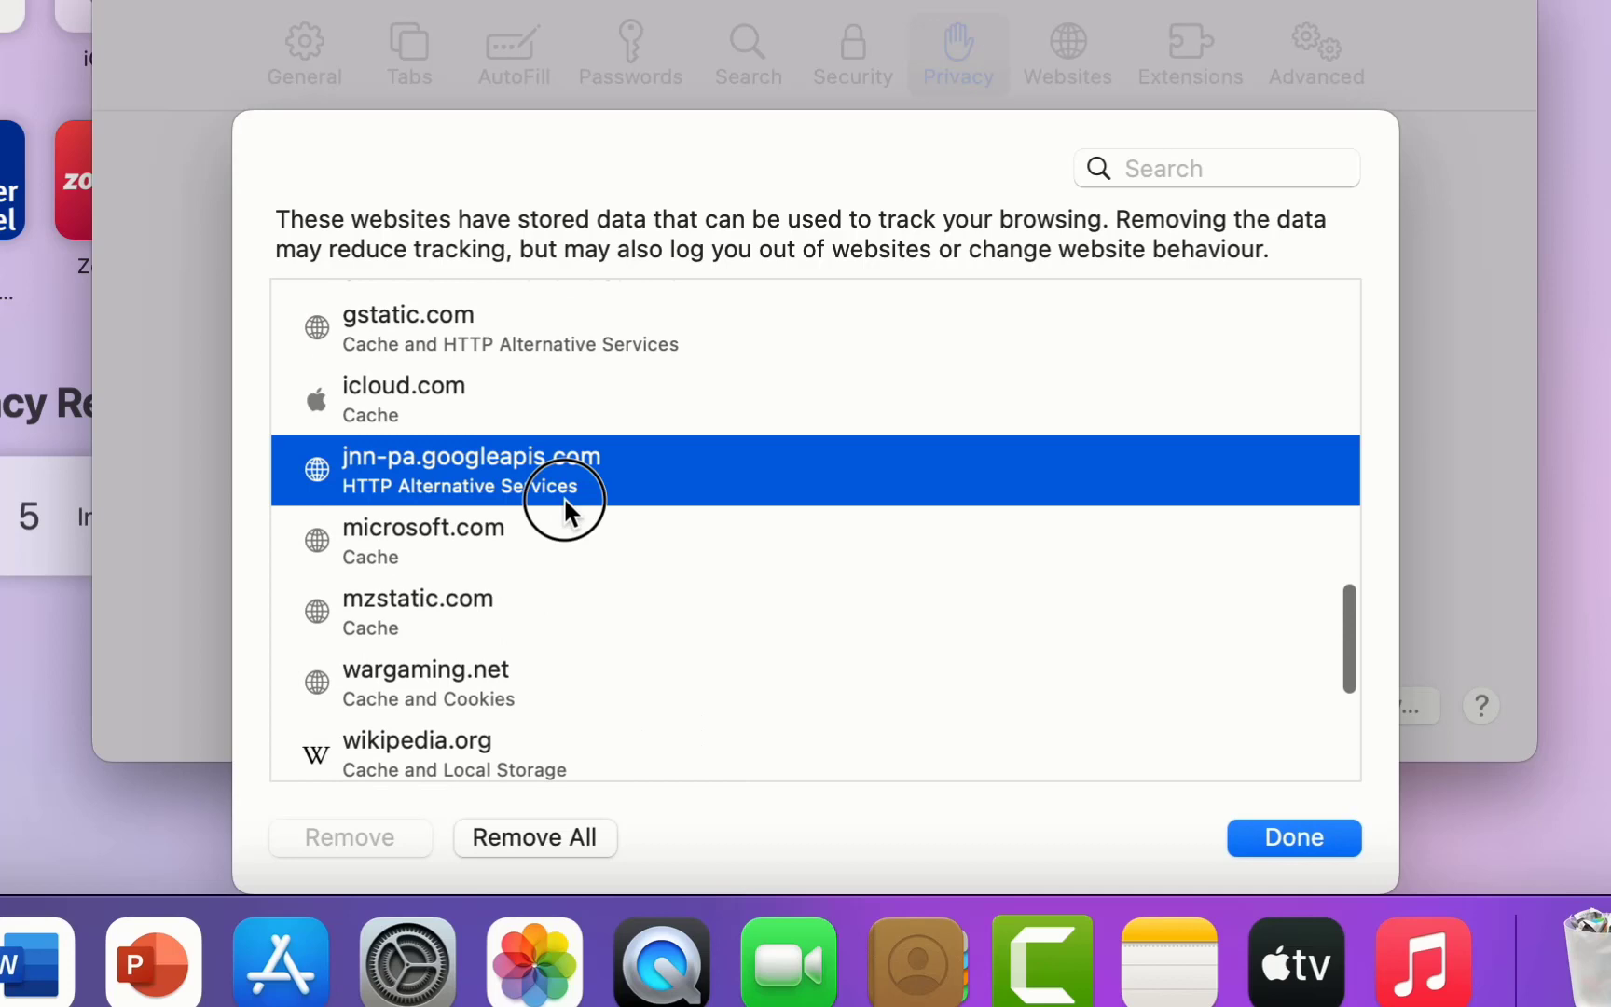
click(350, 837)
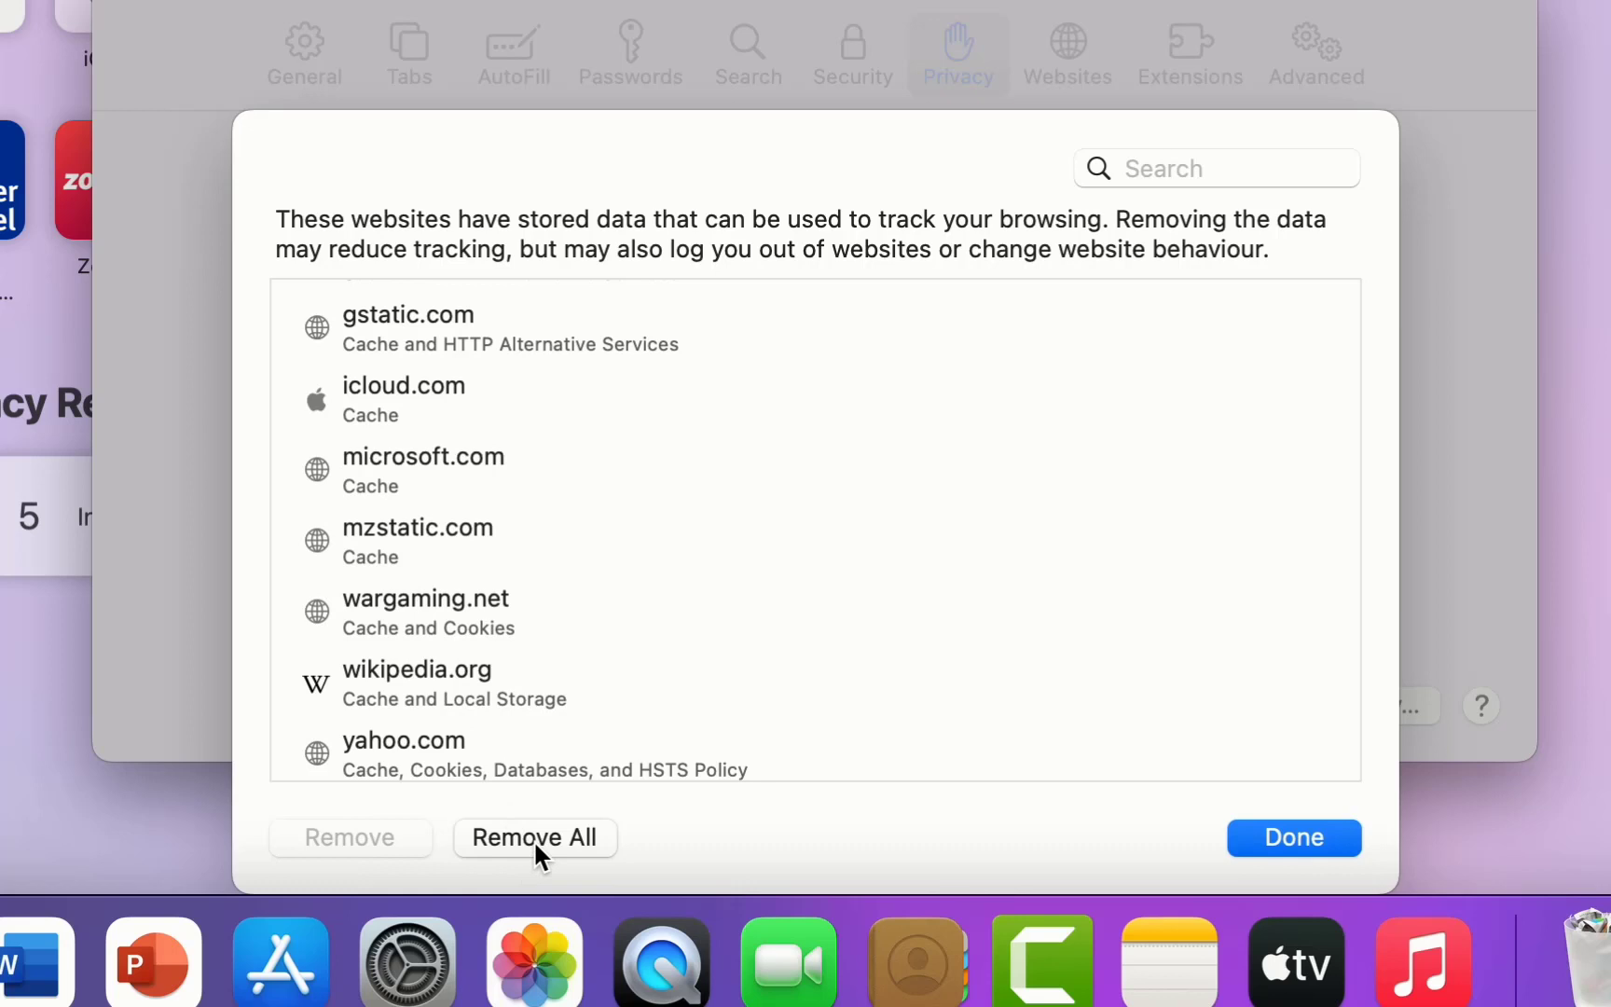
Step: Remove All remaining website data so the list reads 'No Saved Website Data', then close settings
click(533, 837)
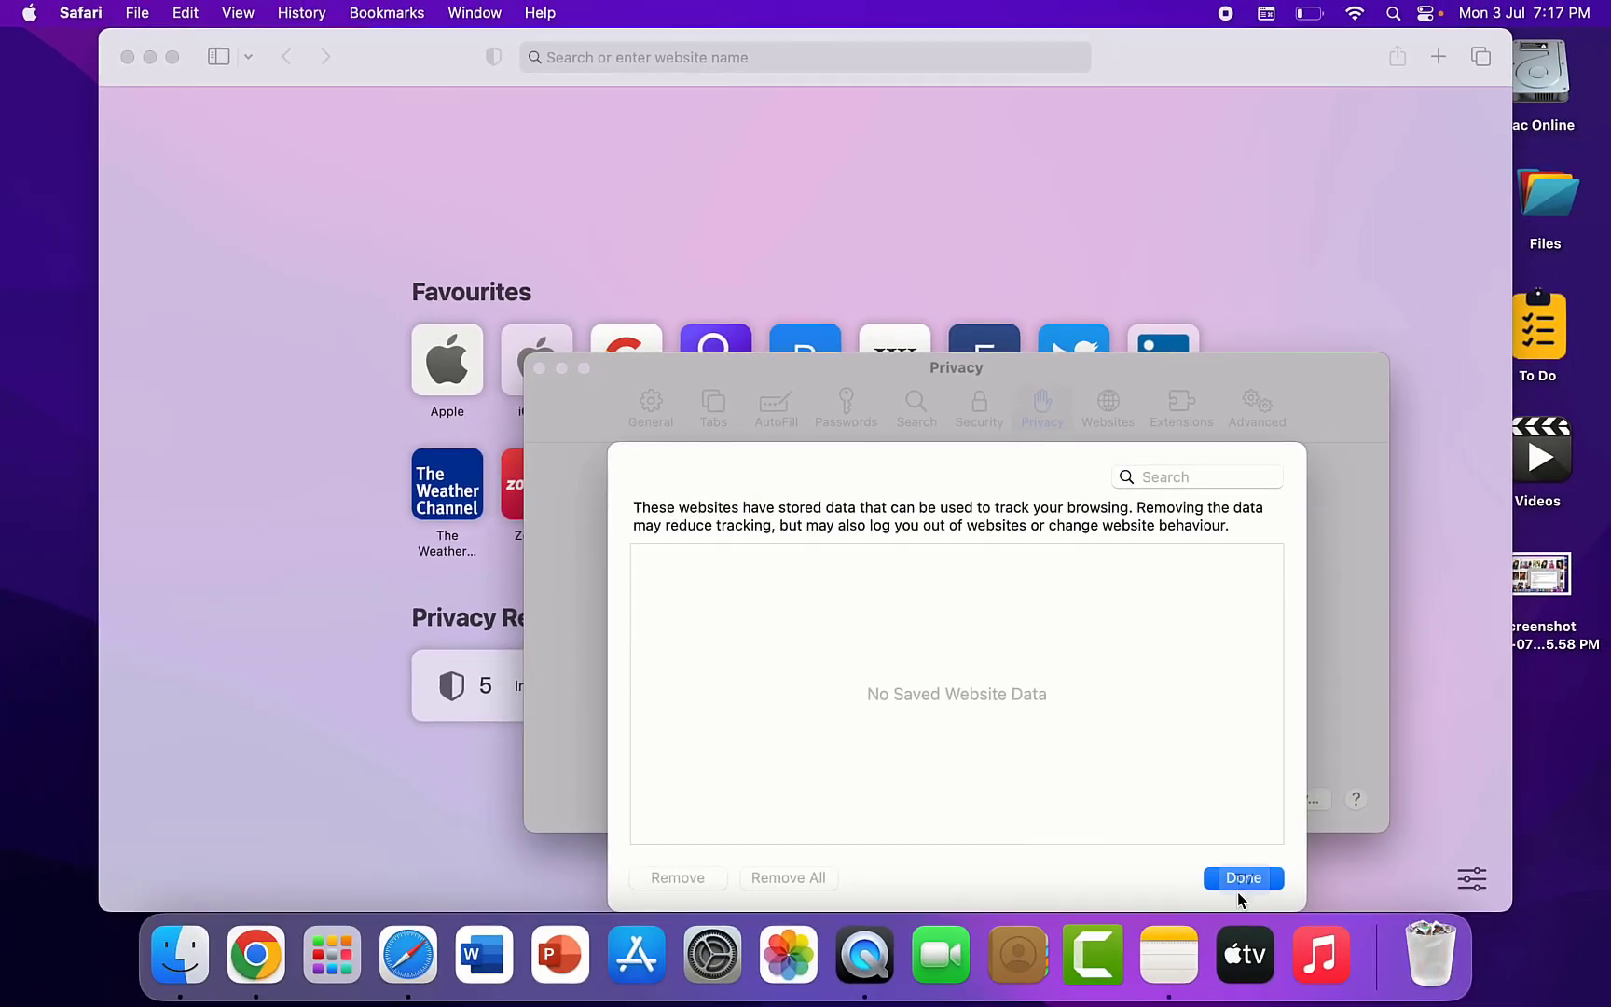
click(1241, 877)
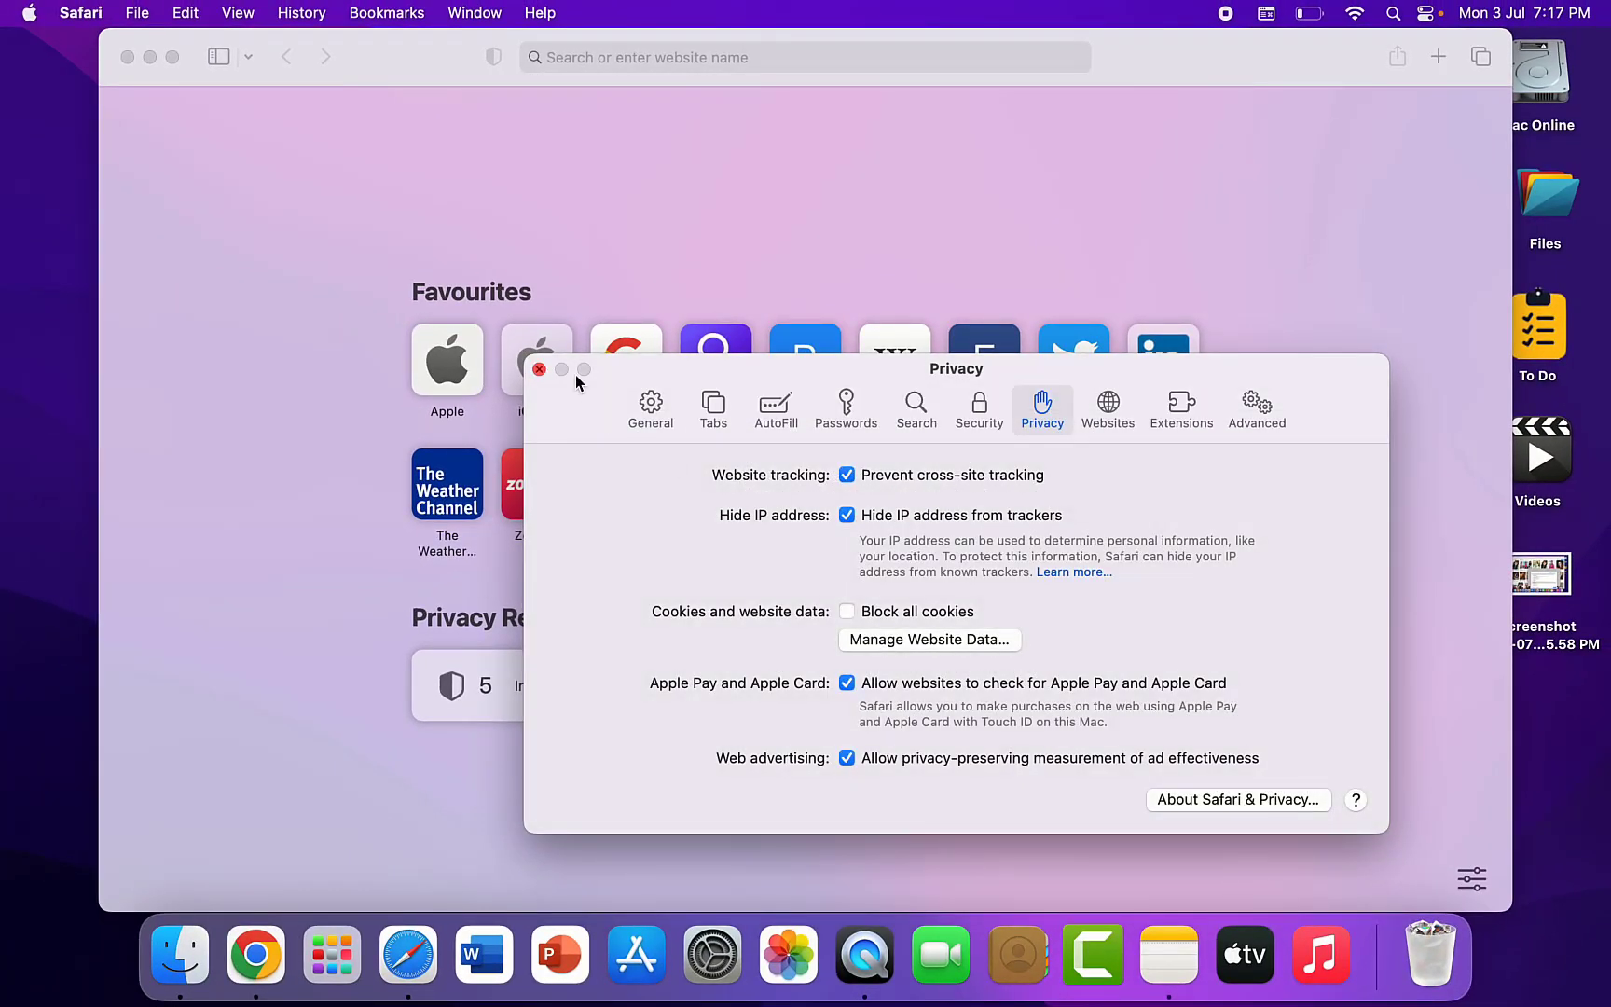
click(539, 369)
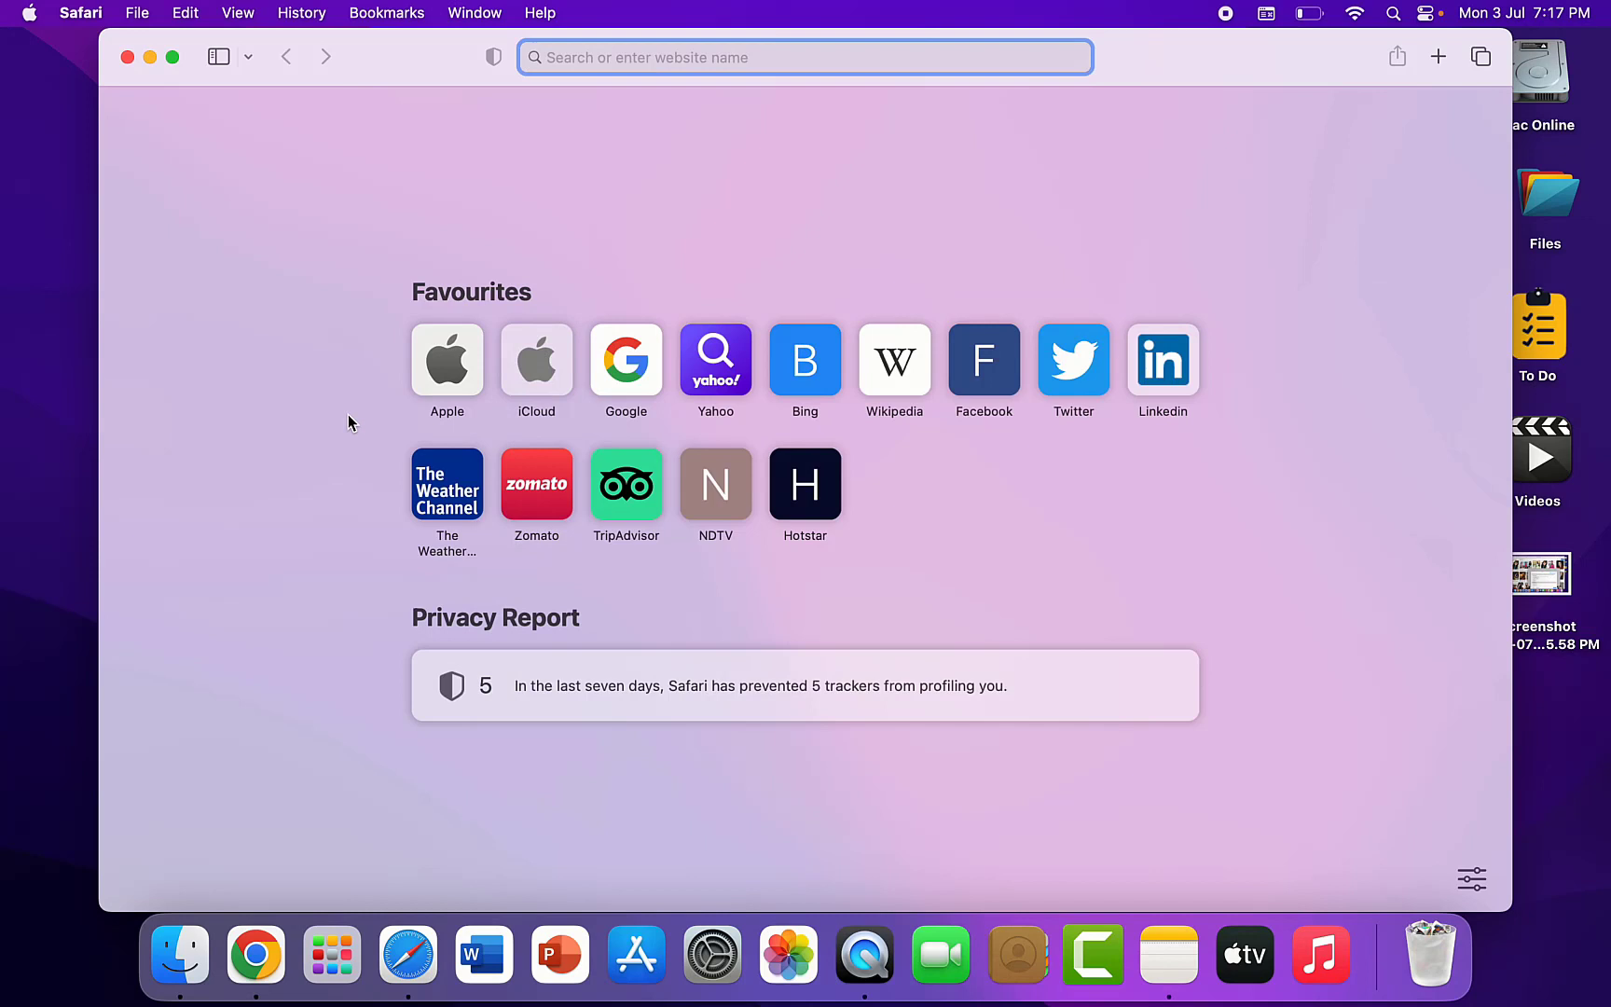
mouse_move(134, 75)
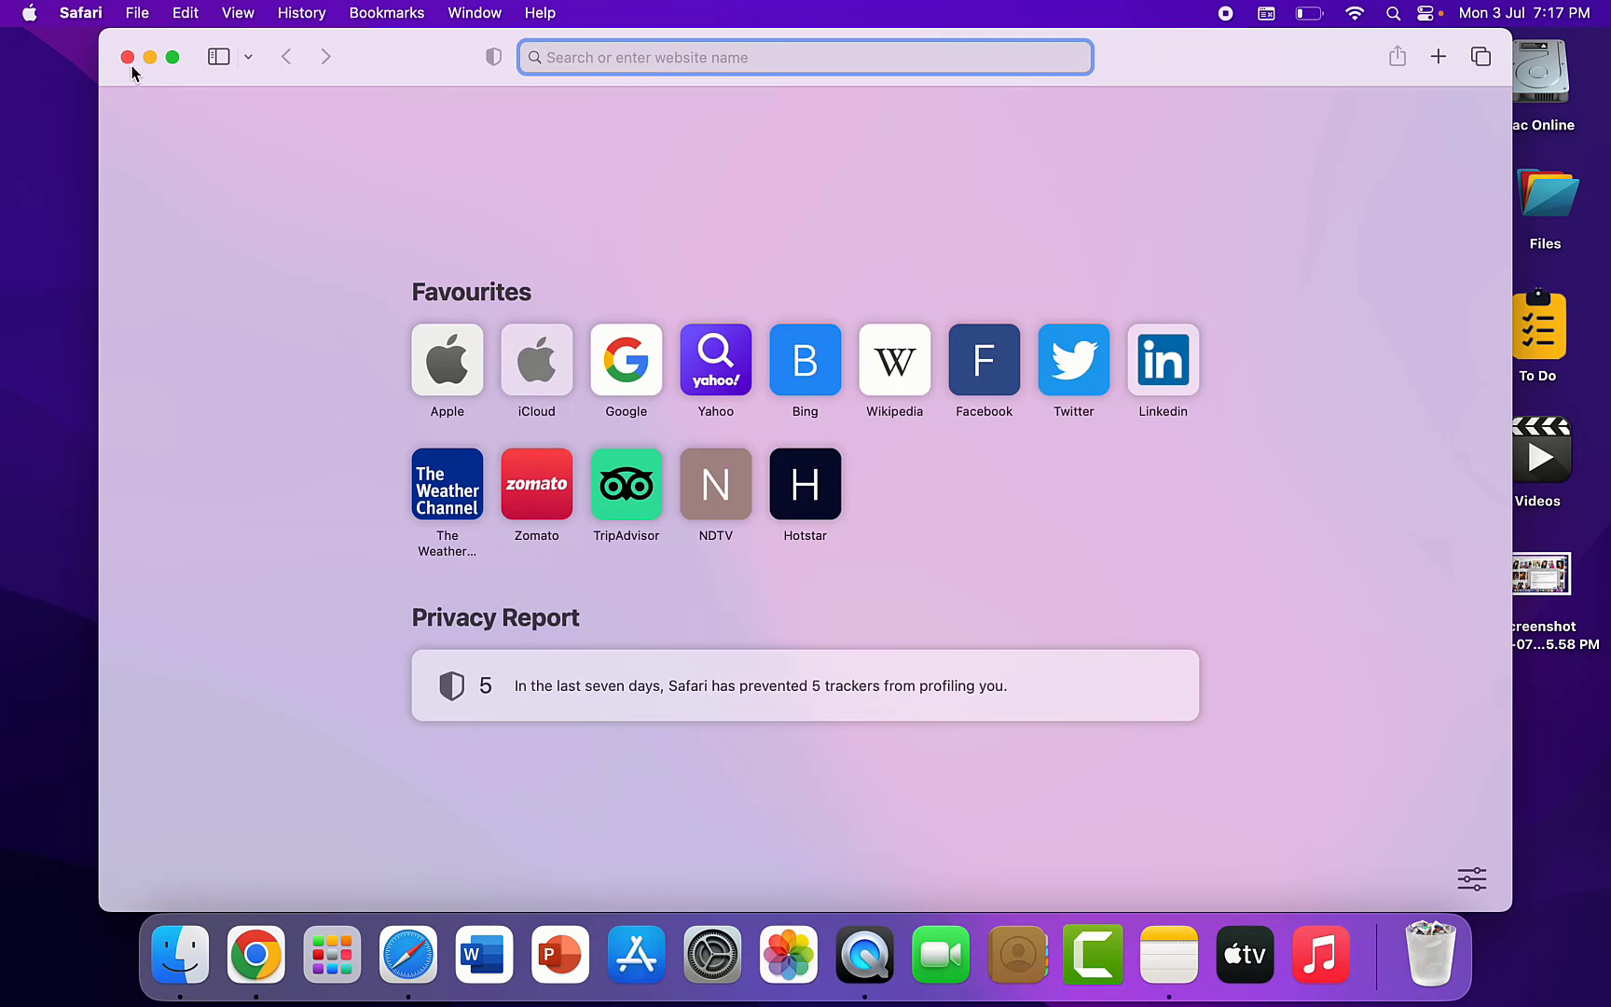
Step: Close the Safari browser window, leaving the empty desktop
click(126, 59)
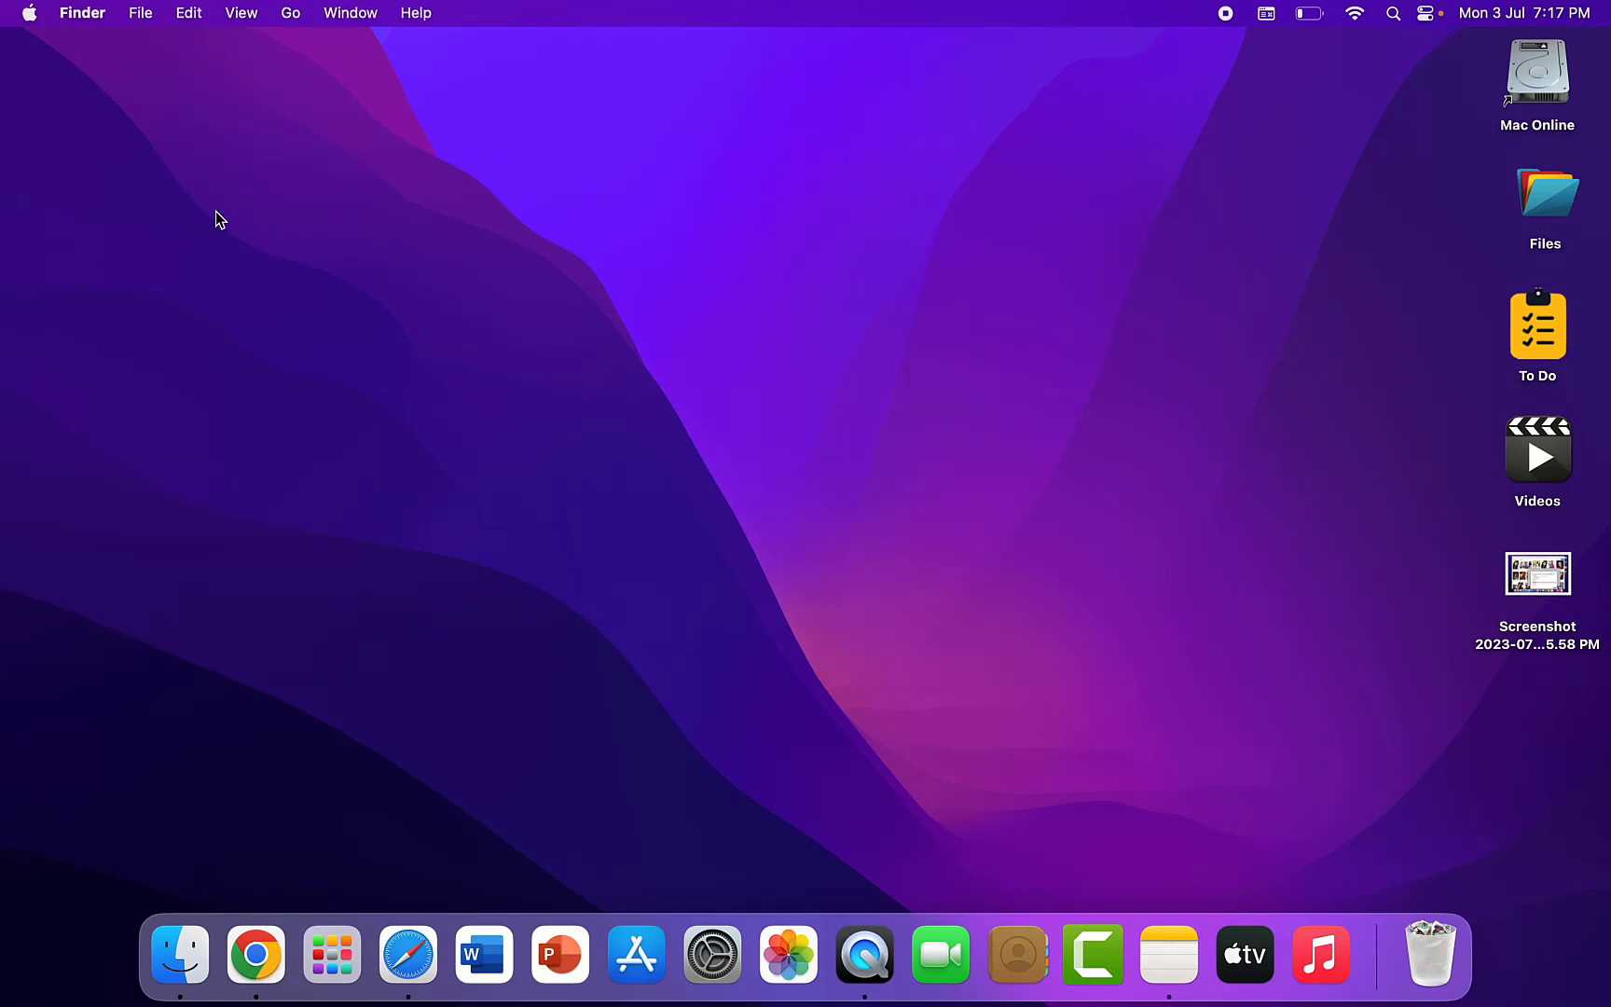
mouse_move(1027, 167)
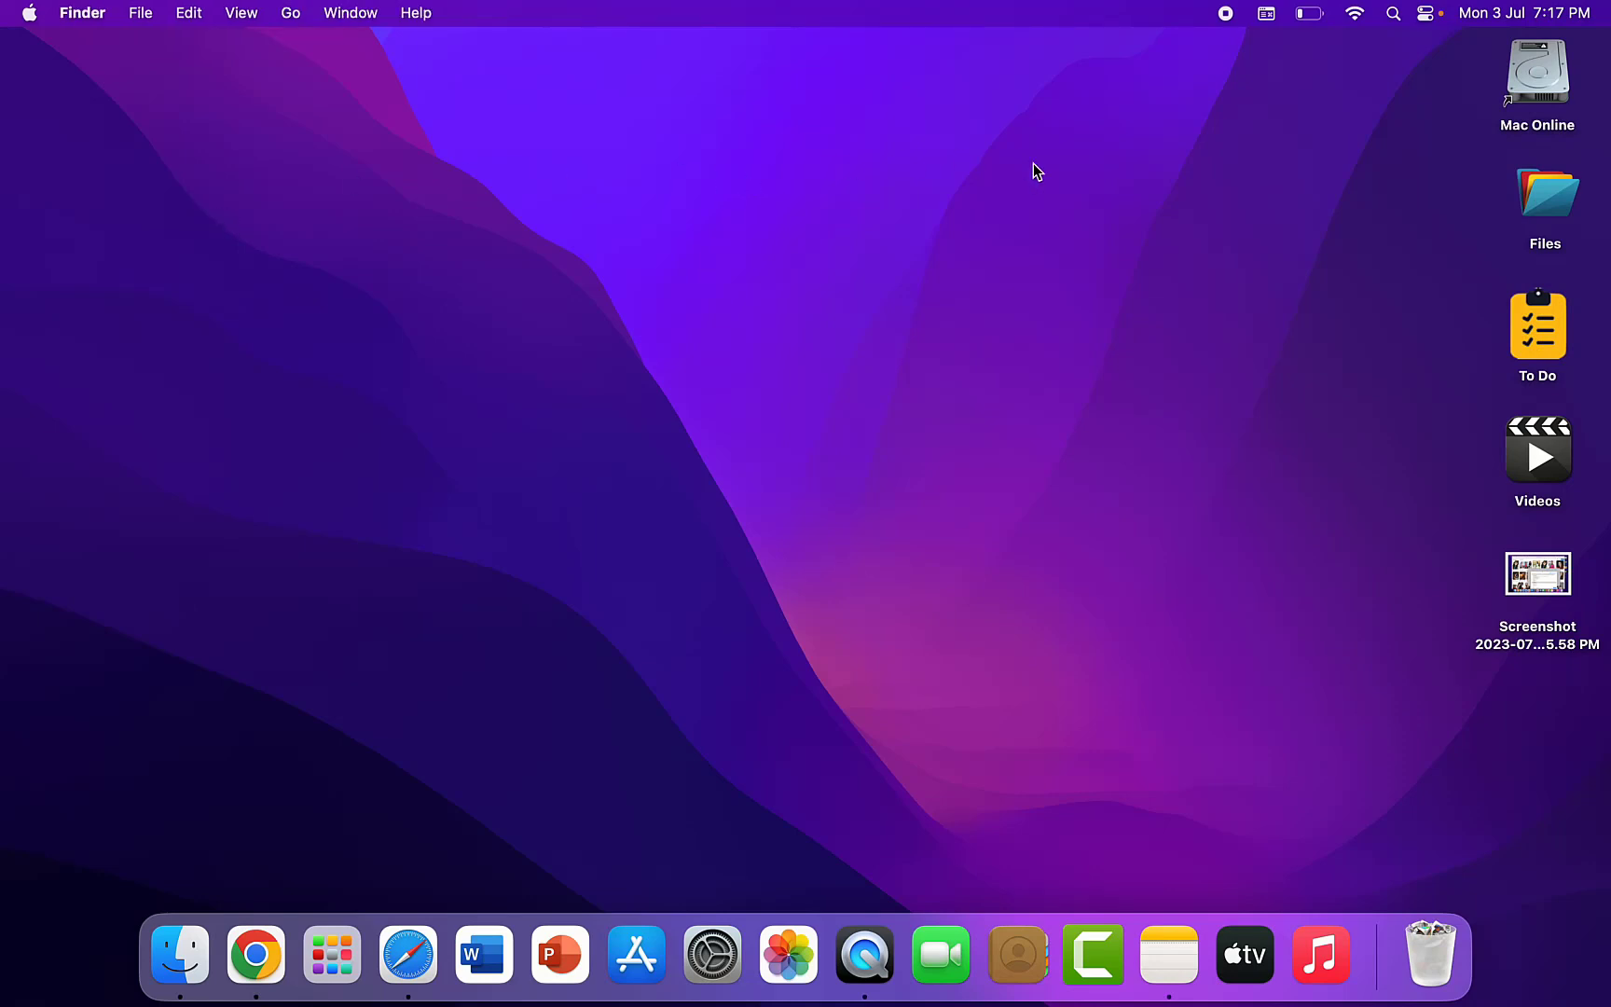
mouse_move(1219, 71)
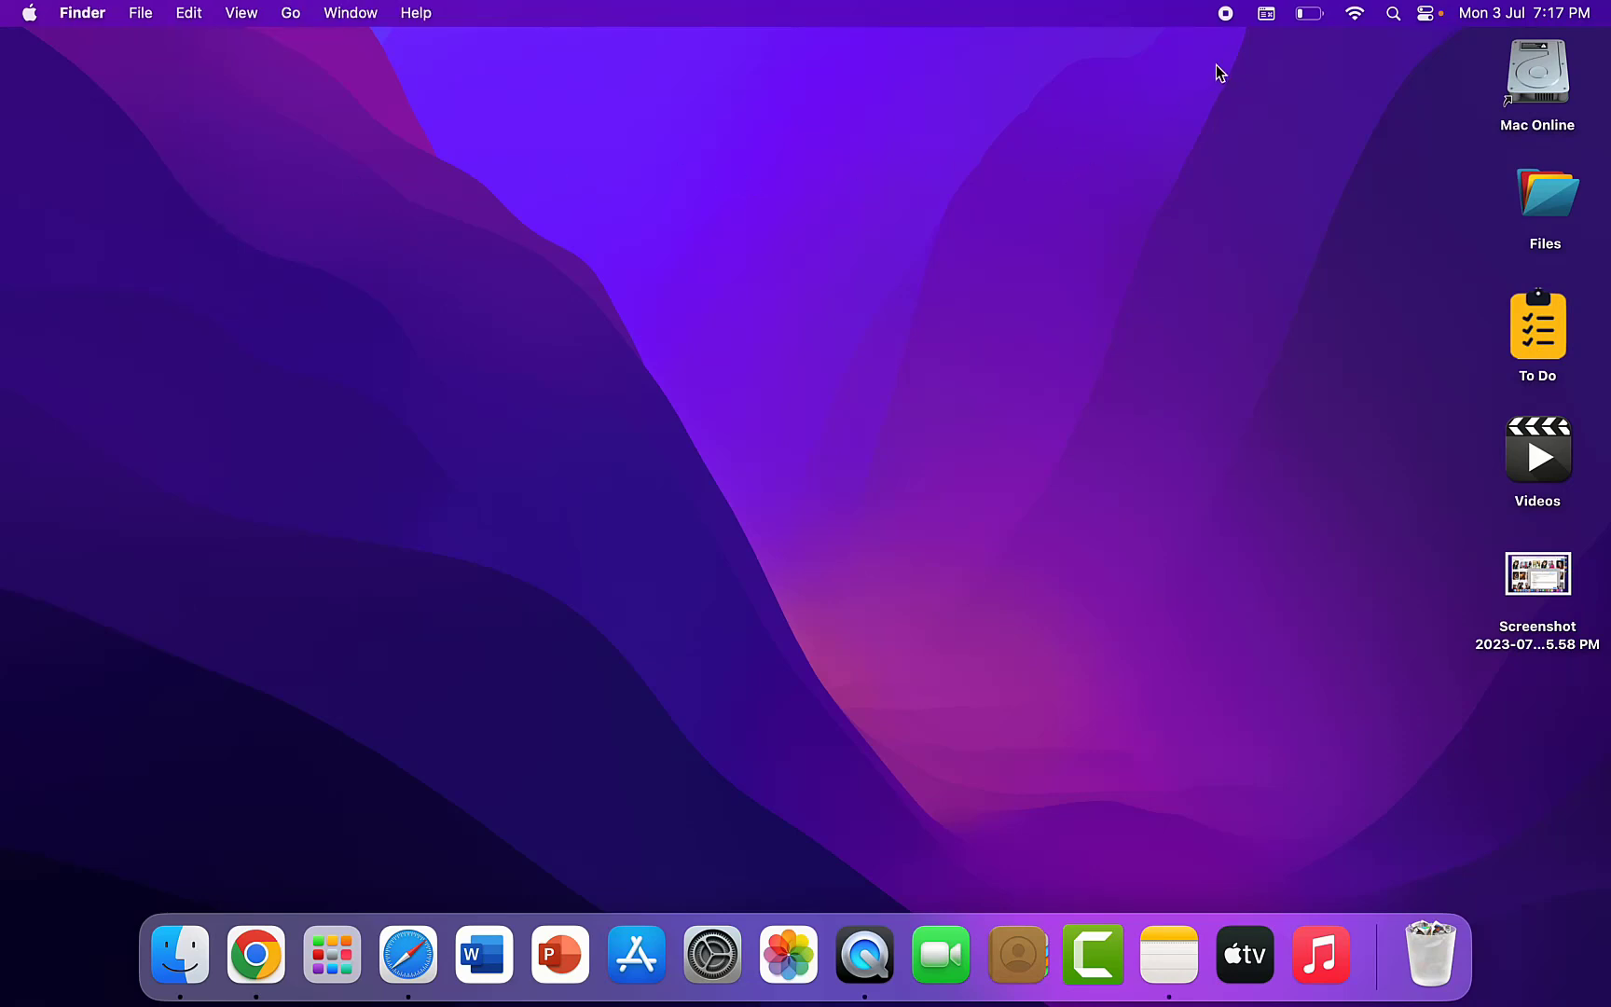
mouse_move(1236, 35)
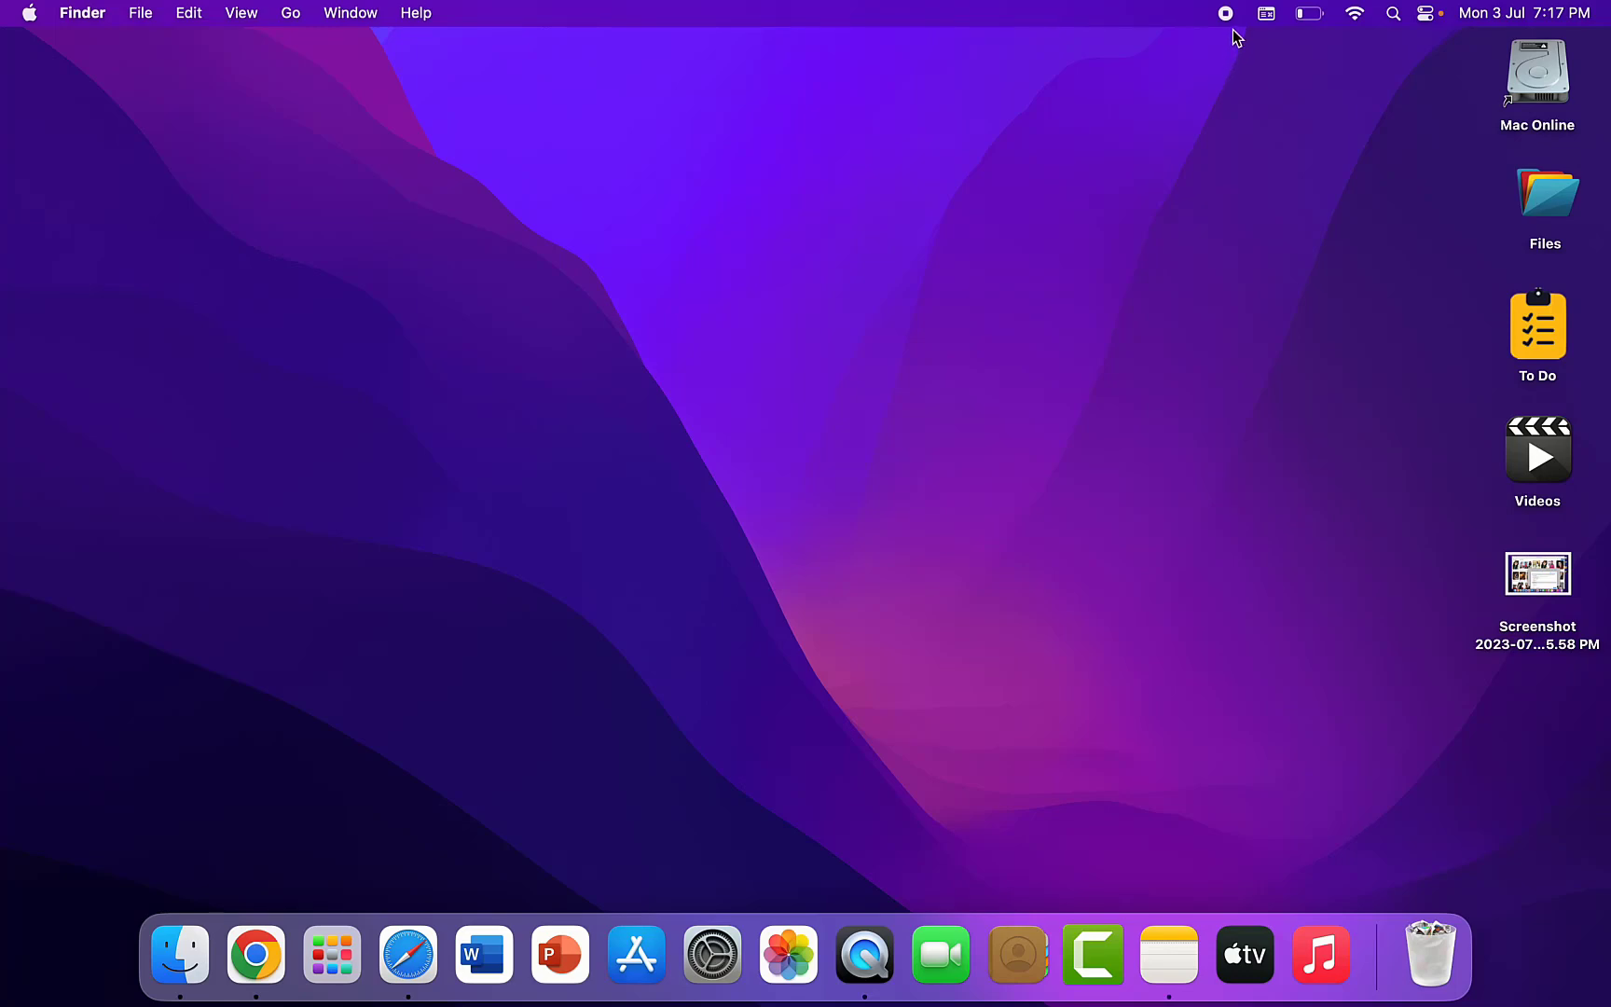